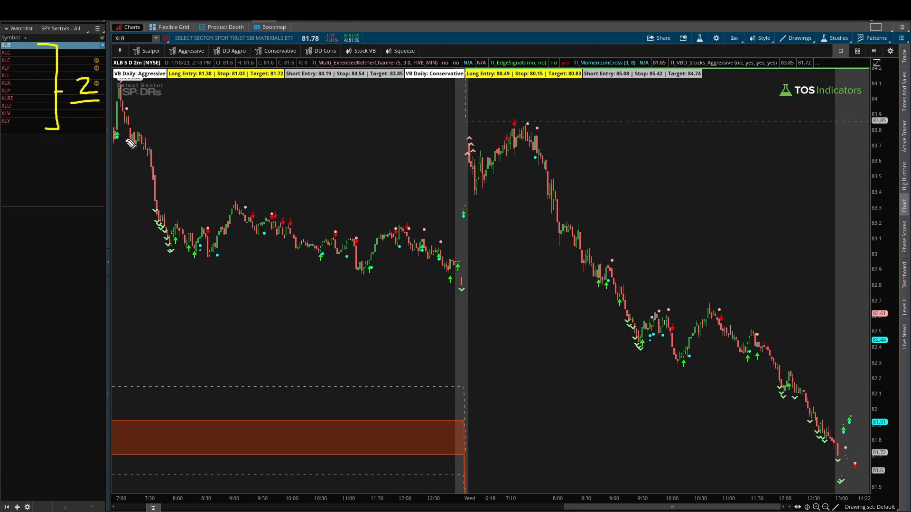
mouse_move(184, 195)
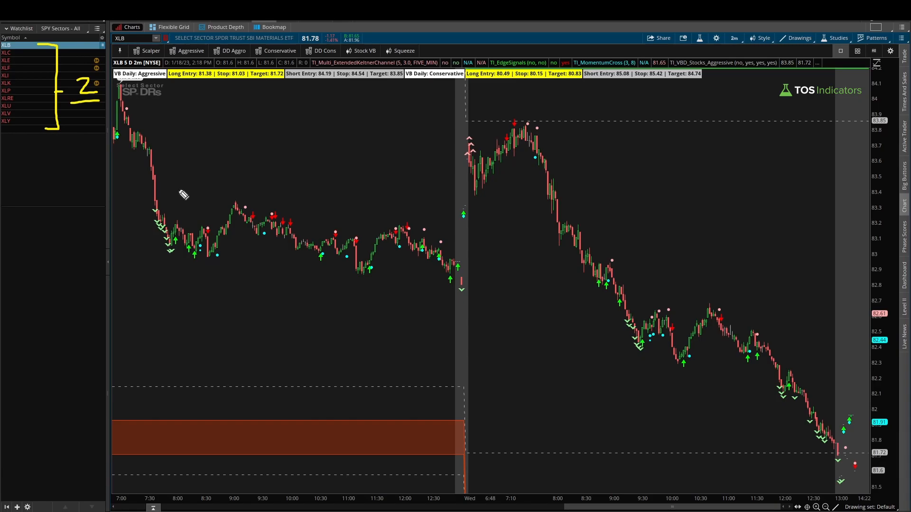
mouse_move(176, 191)
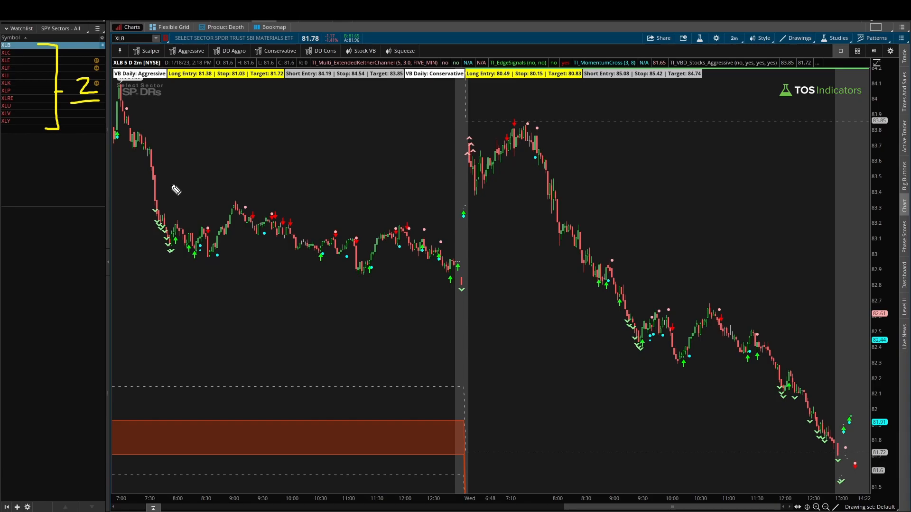
mouse_move(152, 171)
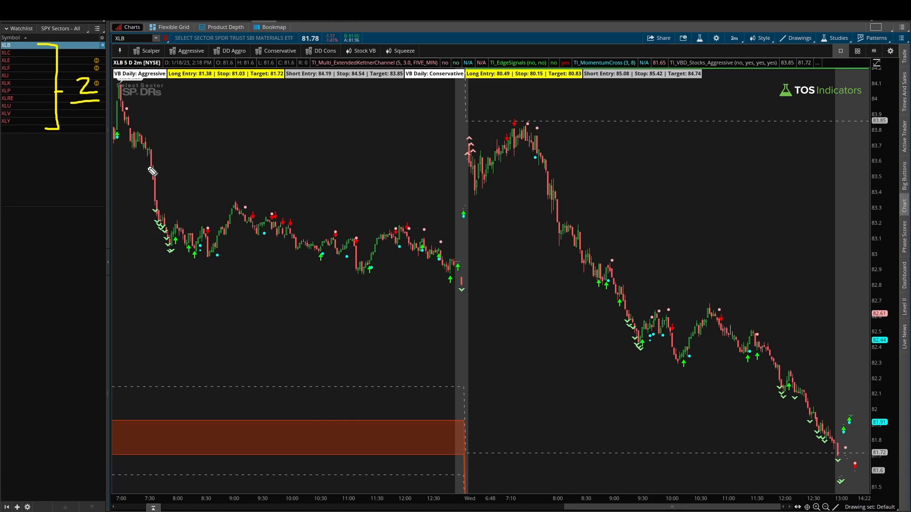
mouse_move(96, 183)
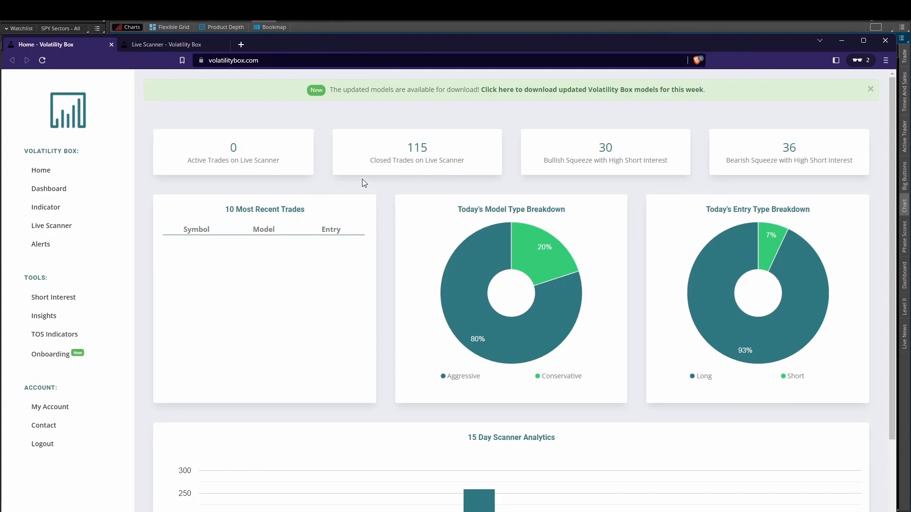
Open the Live Scanner page in Volatility Box
scroll(down, 3)
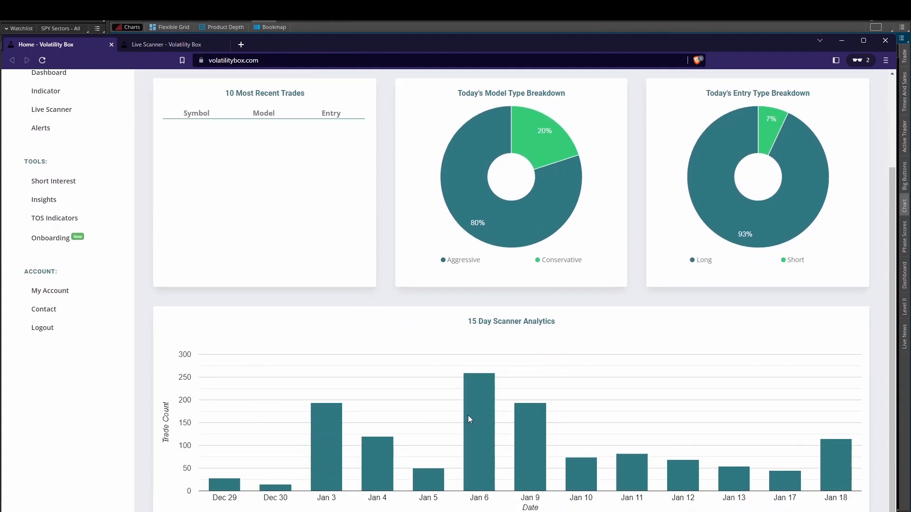
mouse_move(328, 357)
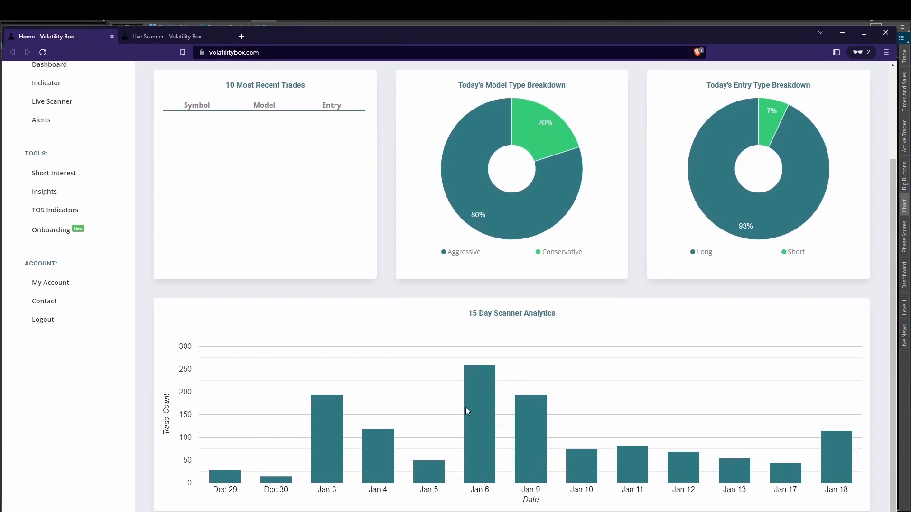
mouse_move(479, 343)
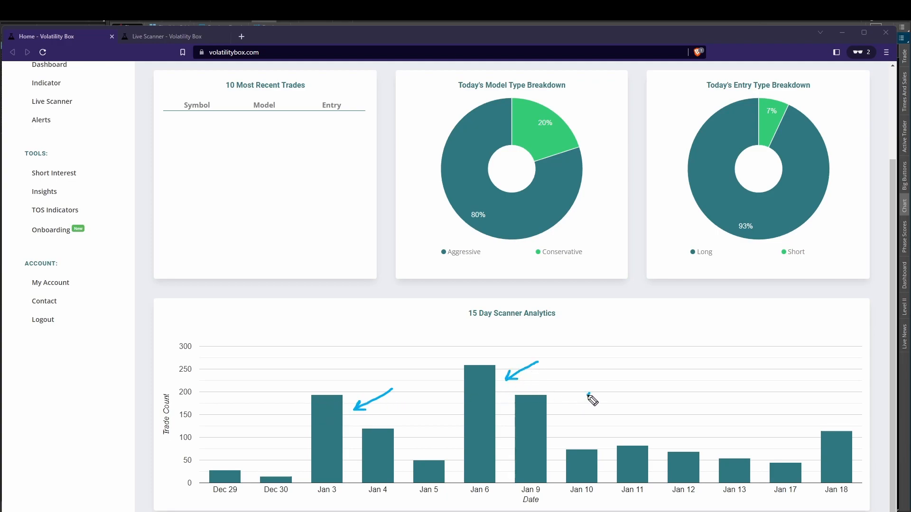
drag(592, 396, 563, 414)
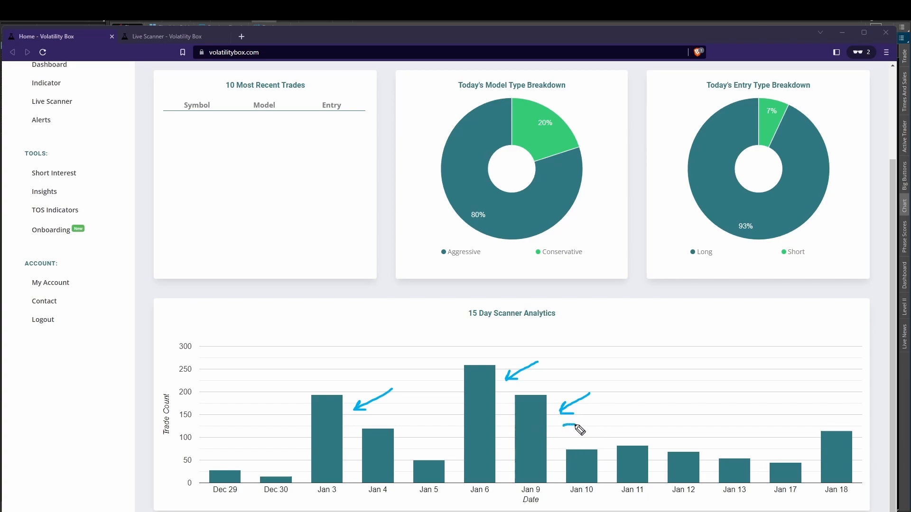
drag(563, 428, 787, 459)
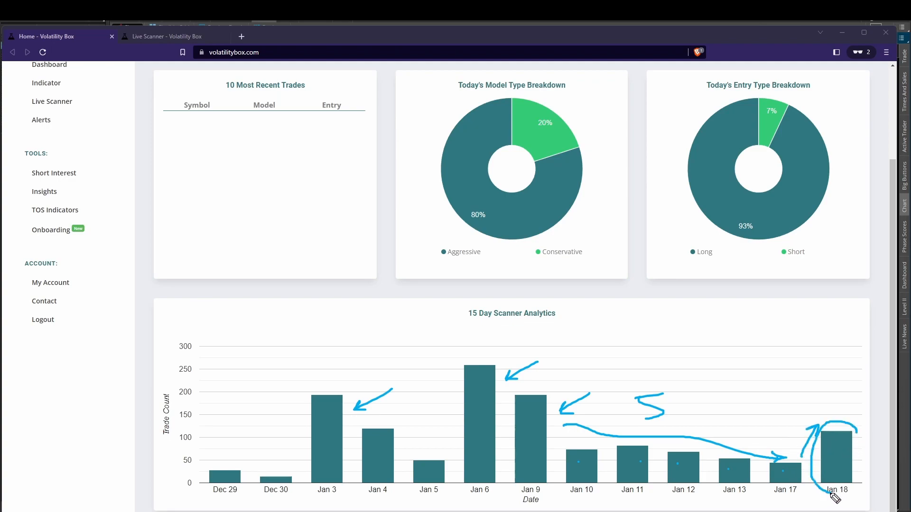
mouse_move(836, 453)
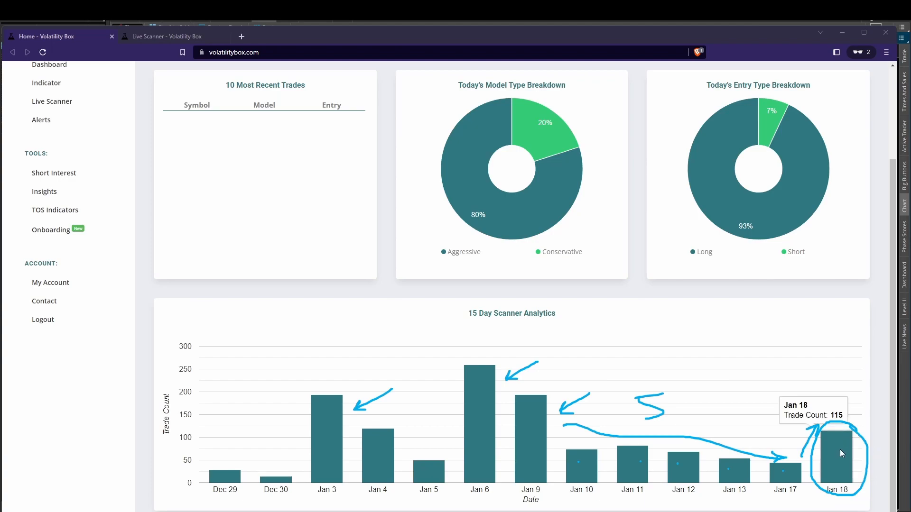
mouse_move(806, 456)
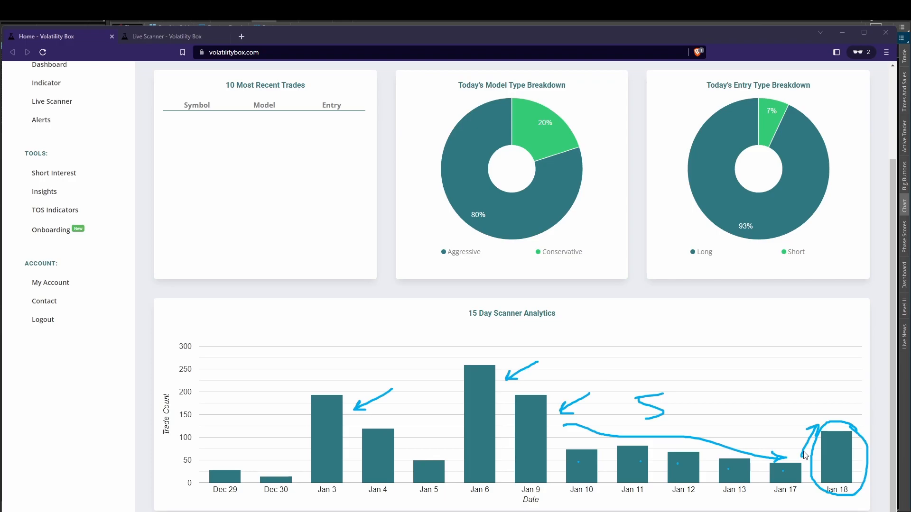
mouse_move(805, 416)
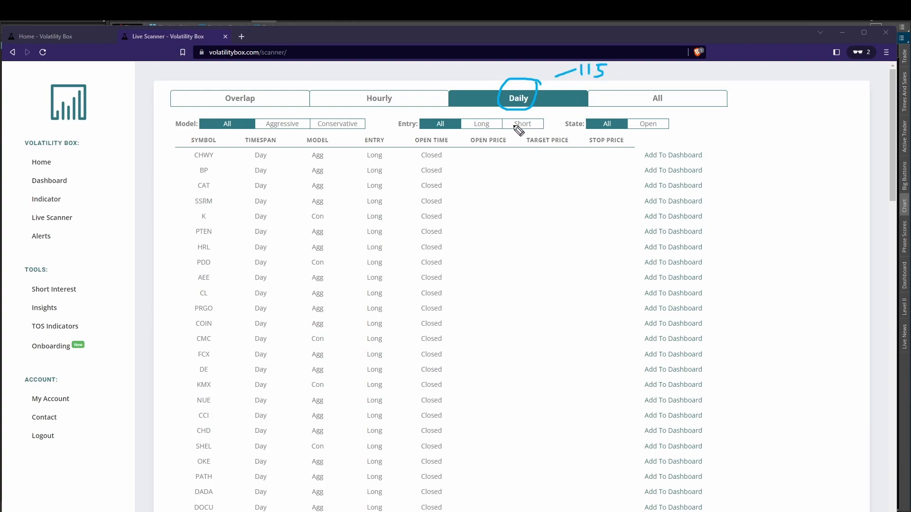
mouse_move(382, 104)
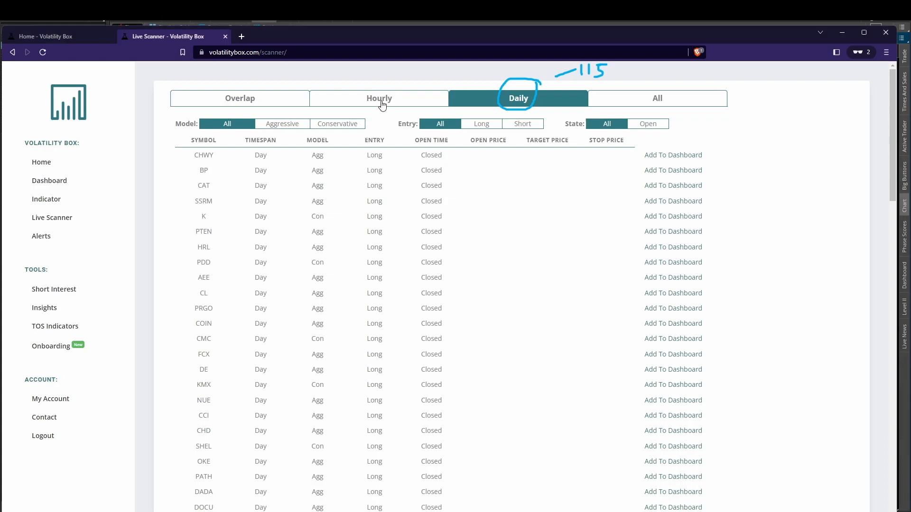
View Hourly signals, dismiss the bookmark popup, and switch to the Daily signals list
click(379, 97)
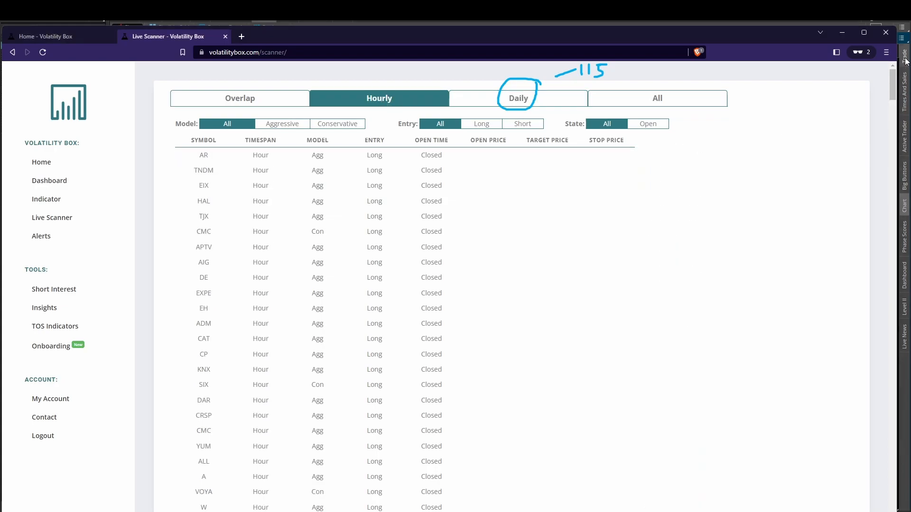
click(182, 53)
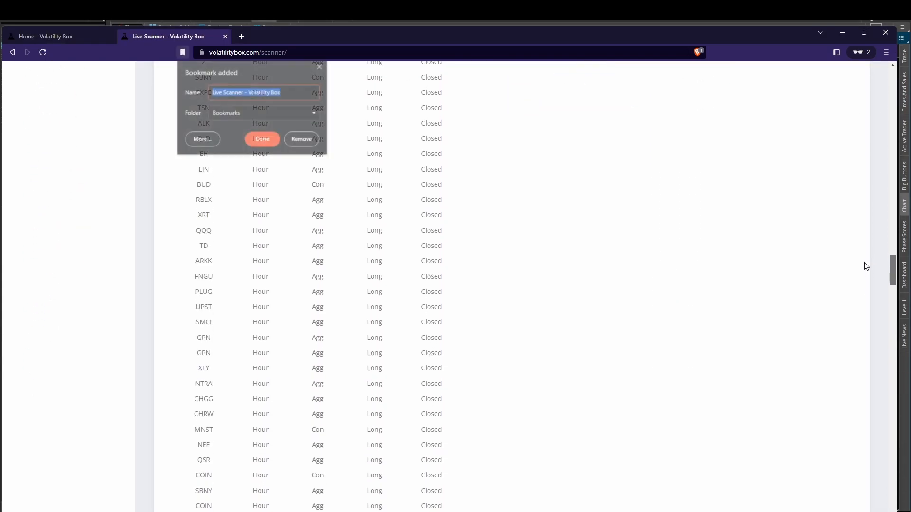
click(261, 140)
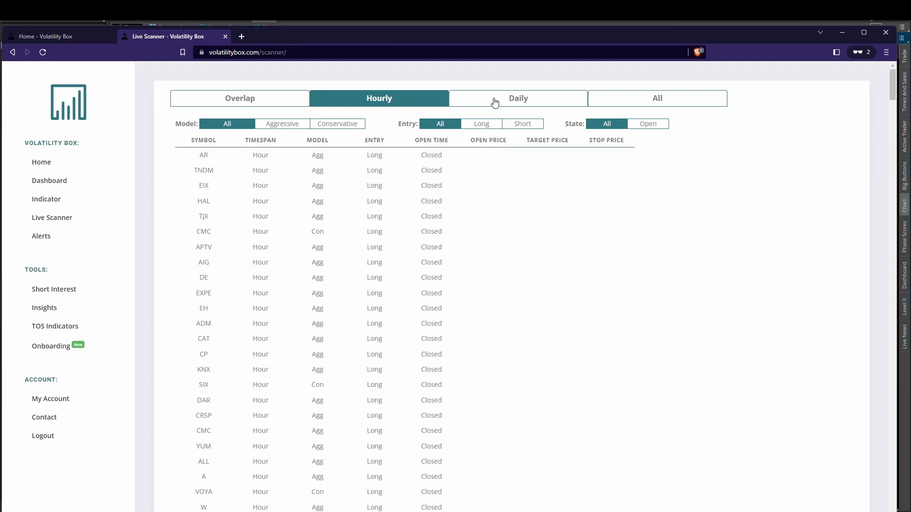
click(518, 98)
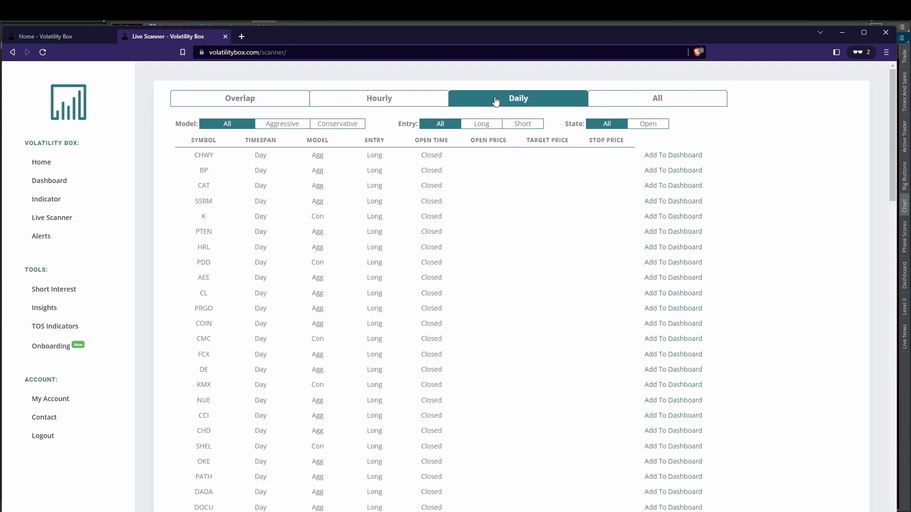
mouse_move(382, 104)
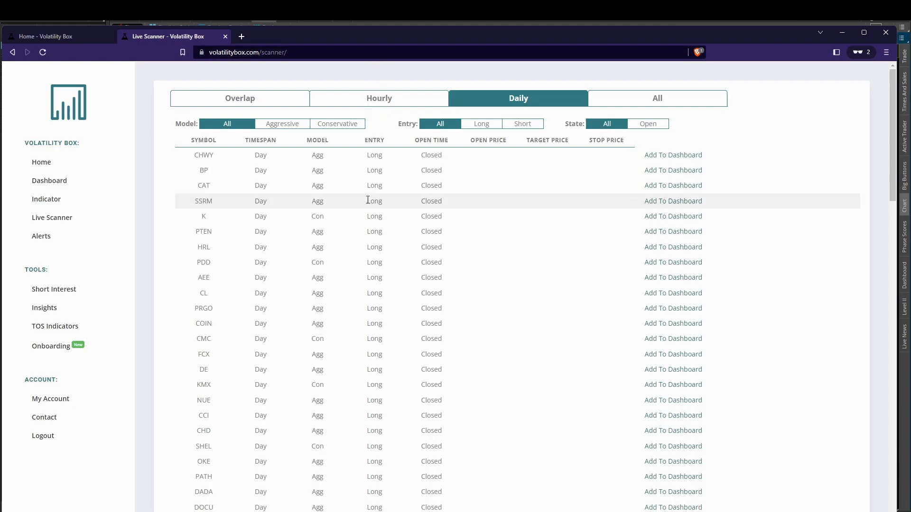
Scroll the Daily scanner list down toward the XLP and XLU rows
scroll(down, 3)
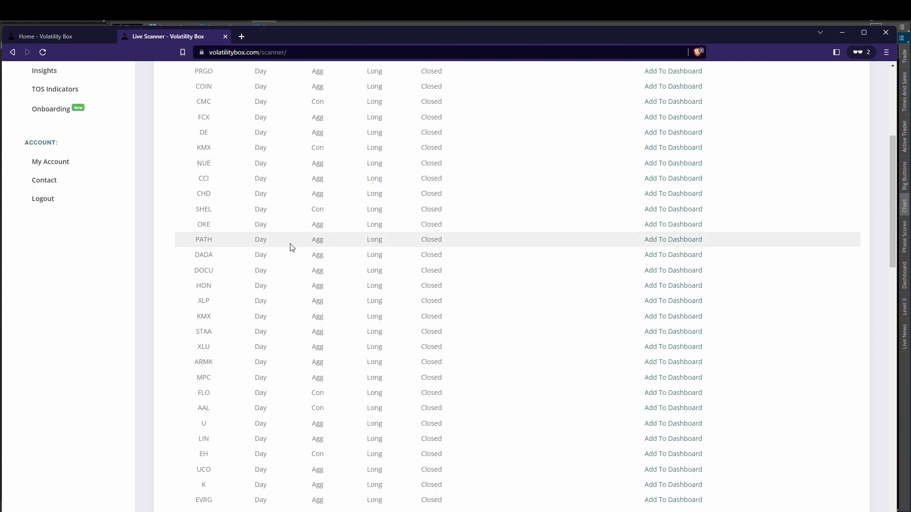
mouse_move(204, 300)
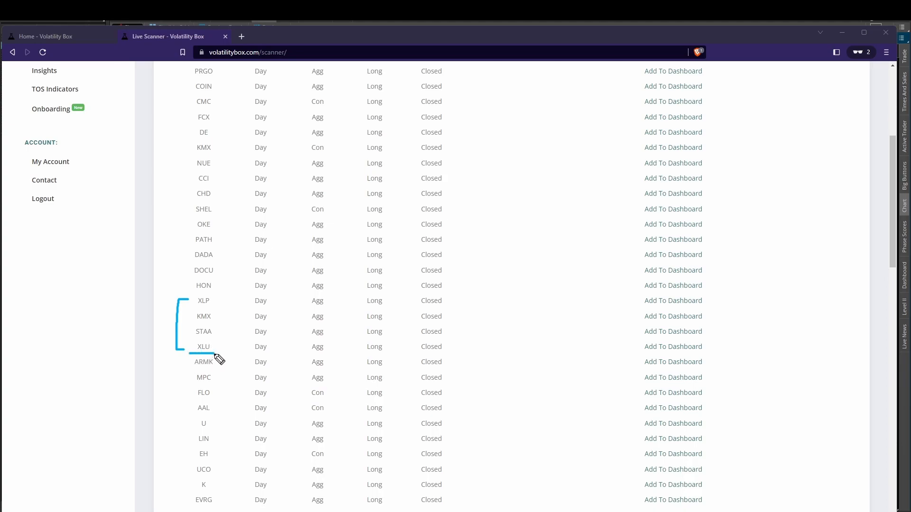
mouse_move(373, 357)
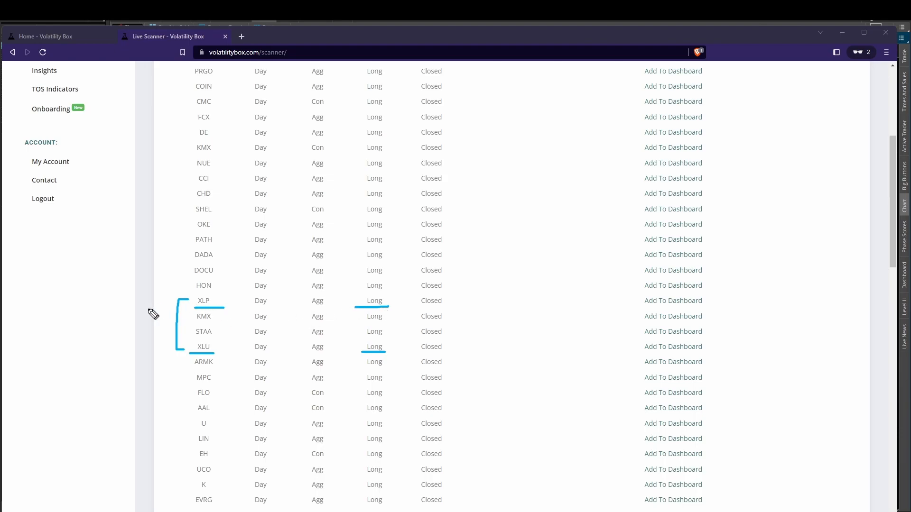
mouse_move(207, 338)
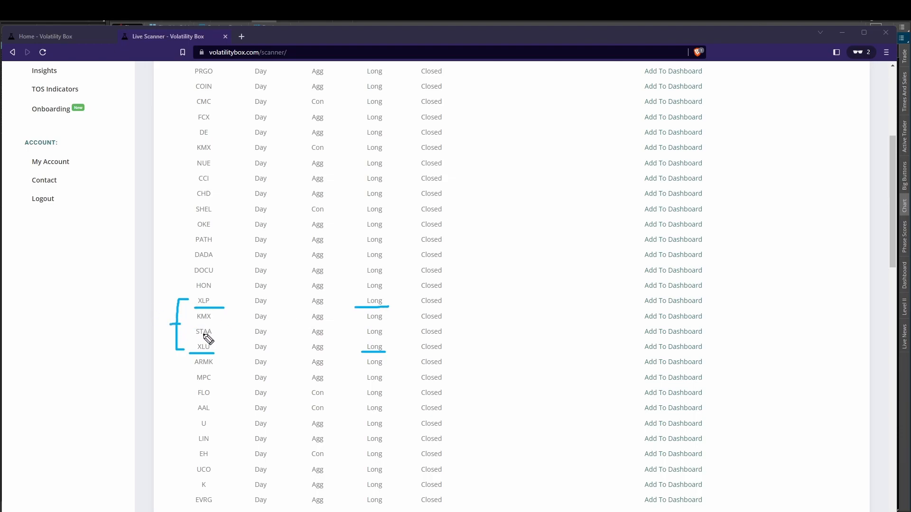
mouse_move(238, 290)
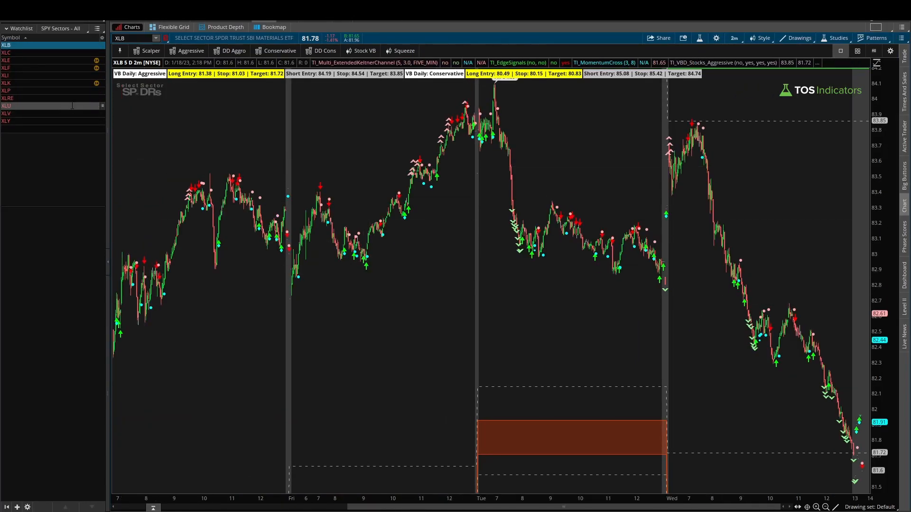
Load XLU, fit all zones on the price scale, and draw a bracket and up arrow
click(6, 105)
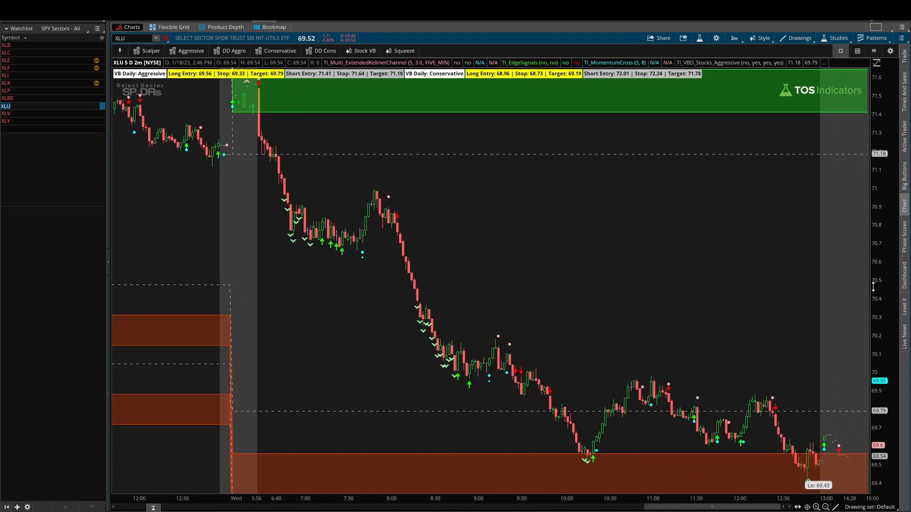
drag(258, 151, 482, 317)
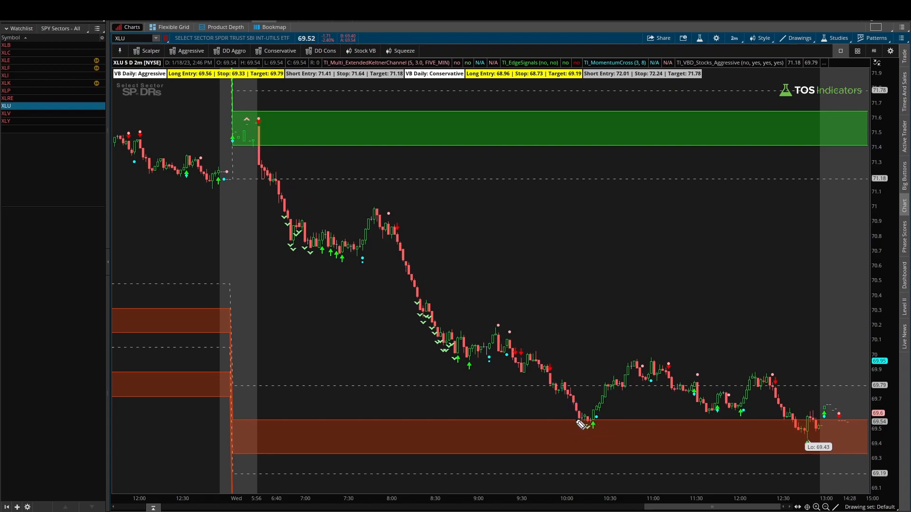
drag(561, 420, 612, 419)
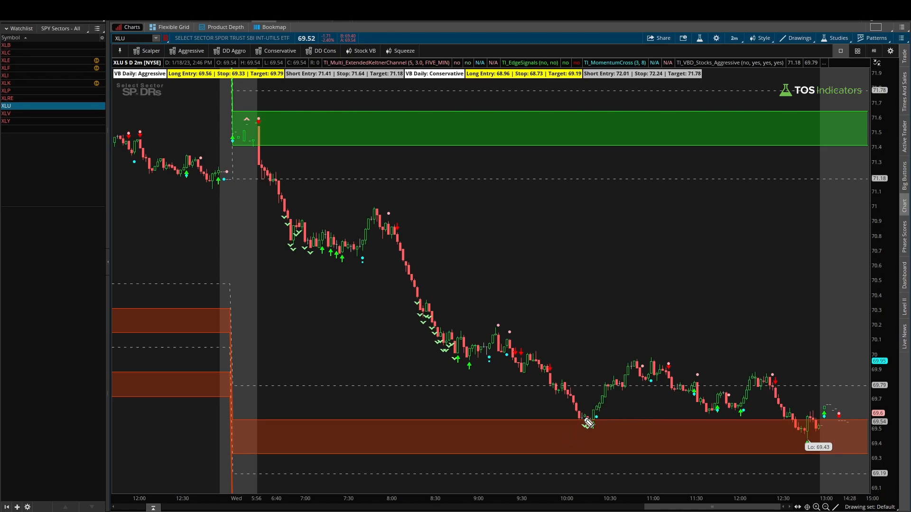
drag(594, 414, 636, 368)
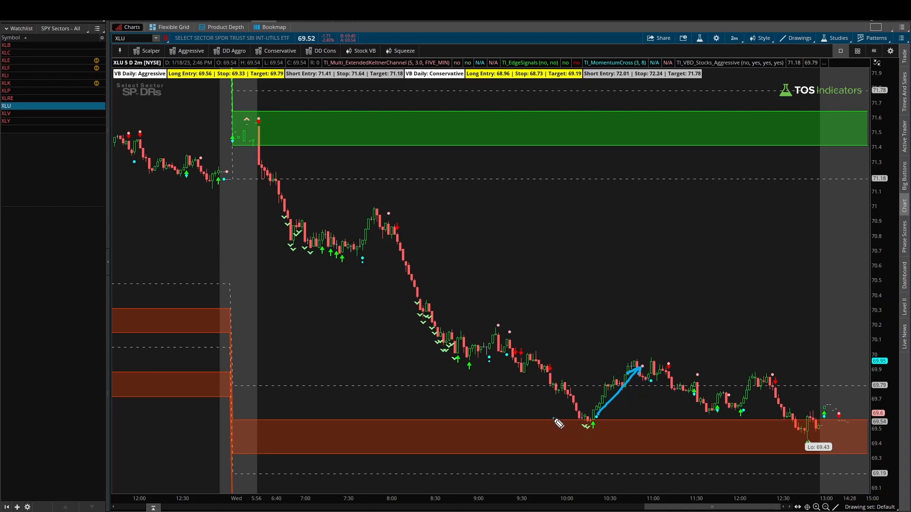
drag(551, 418, 561, 452)
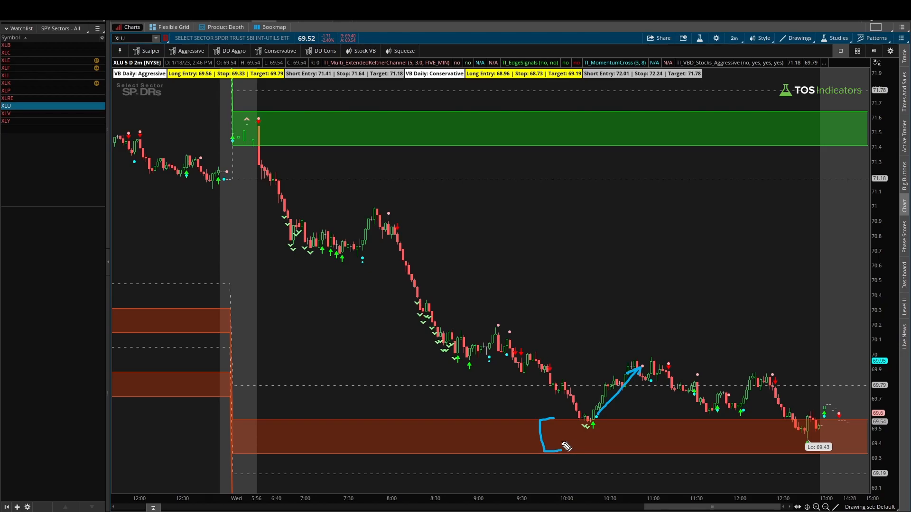
mouse_move(593, 436)
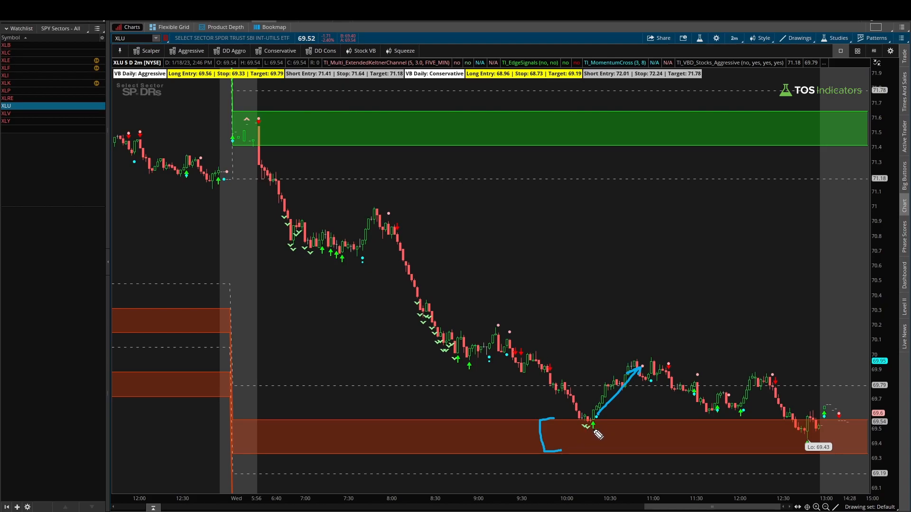
mouse_move(667, 372)
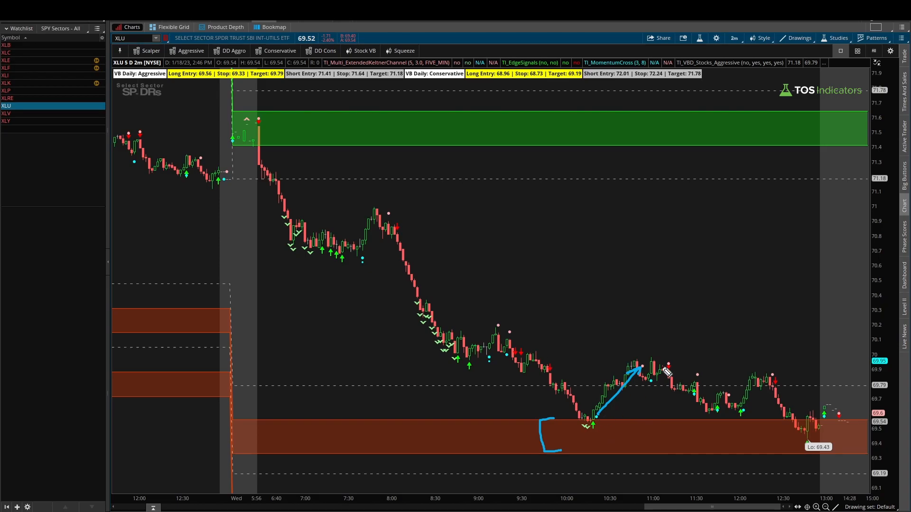
mouse_move(643, 388)
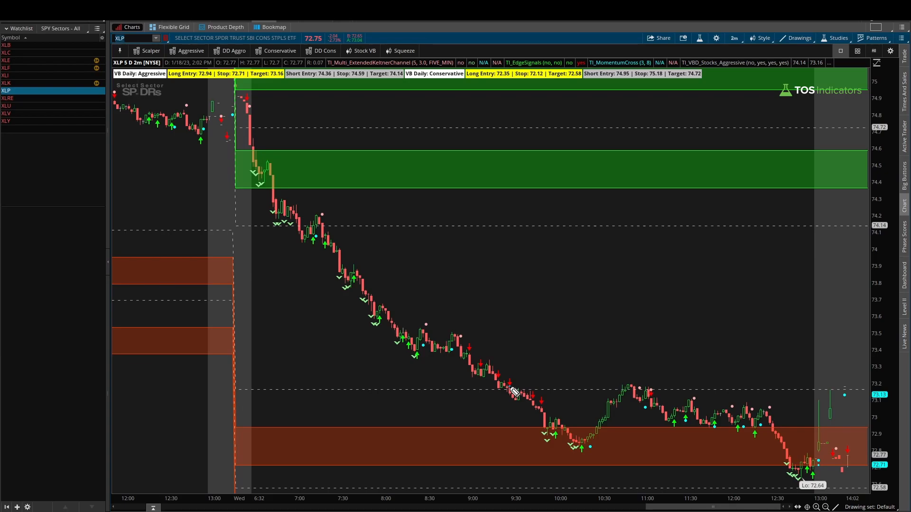
Mark XLP with 3x8, an arrow from the 10:15 low to the 11:00 high, and circle the latest low
drag(510, 387, 576, 439)
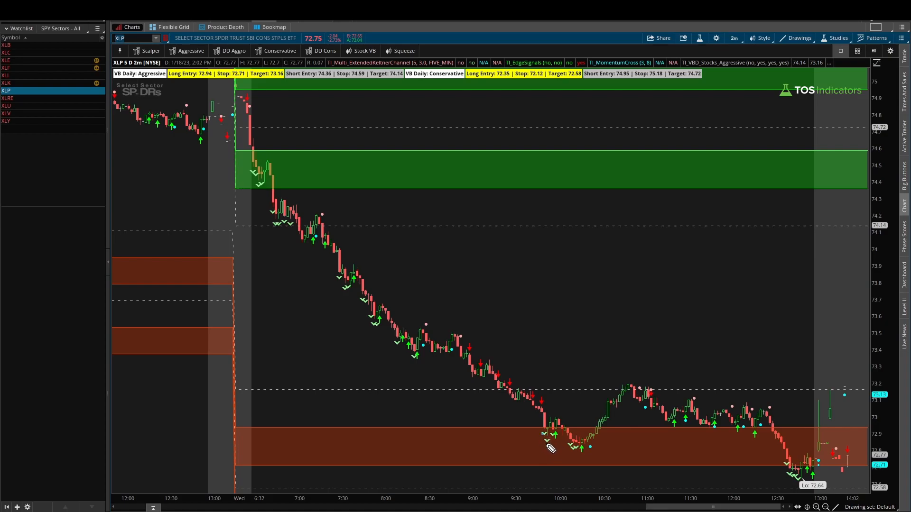
mouse_move(575, 447)
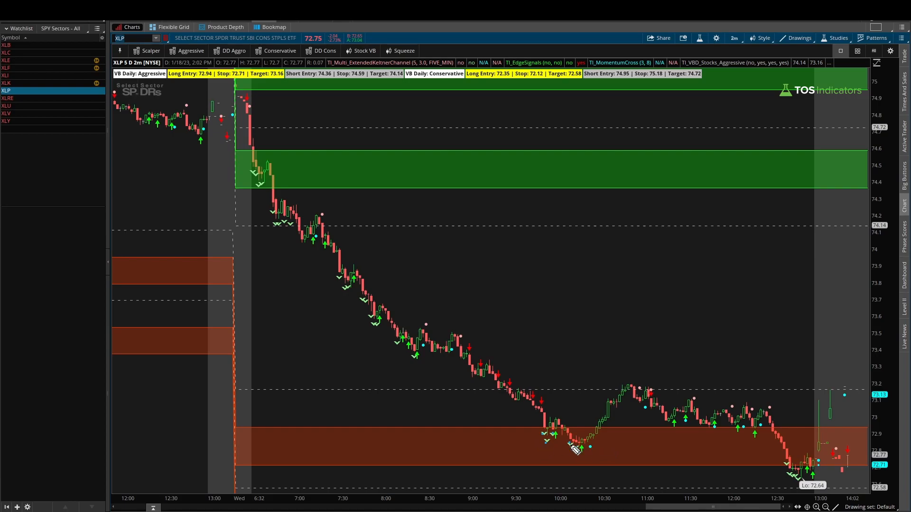
mouse_move(590, 460)
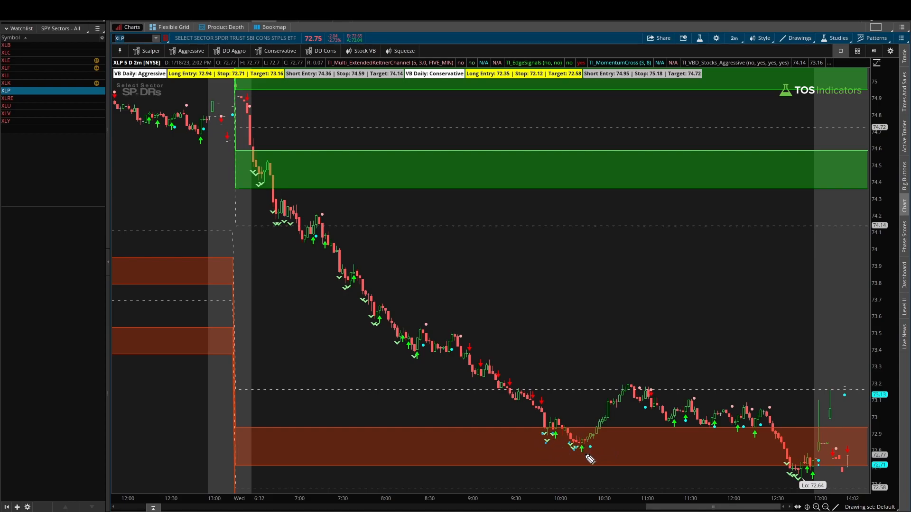
mouse_move(587, 471)
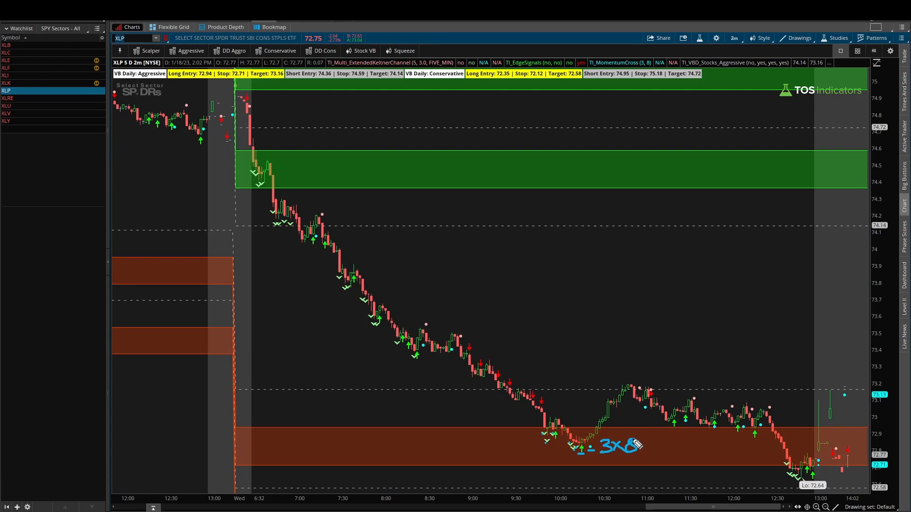
drag(587, 438, 634, 389)
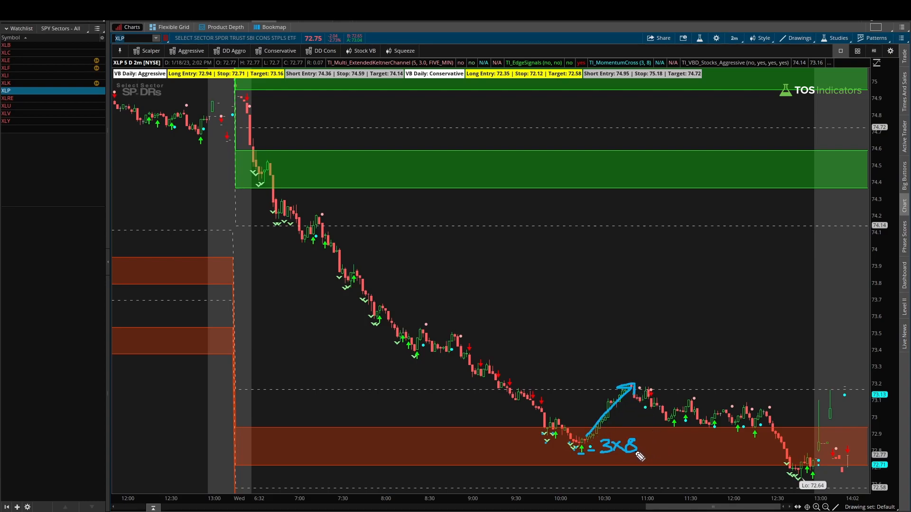
mouse_move(683, 421)
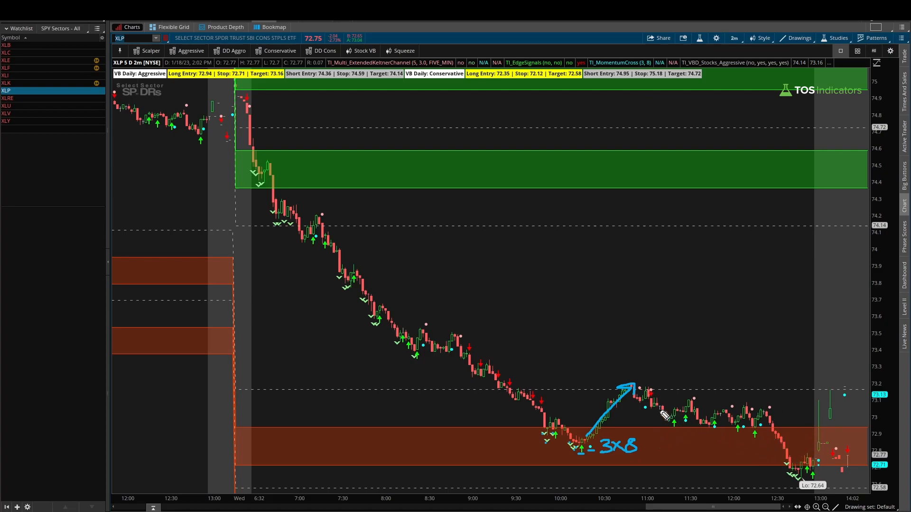
drag(650, 401, 784, 461)
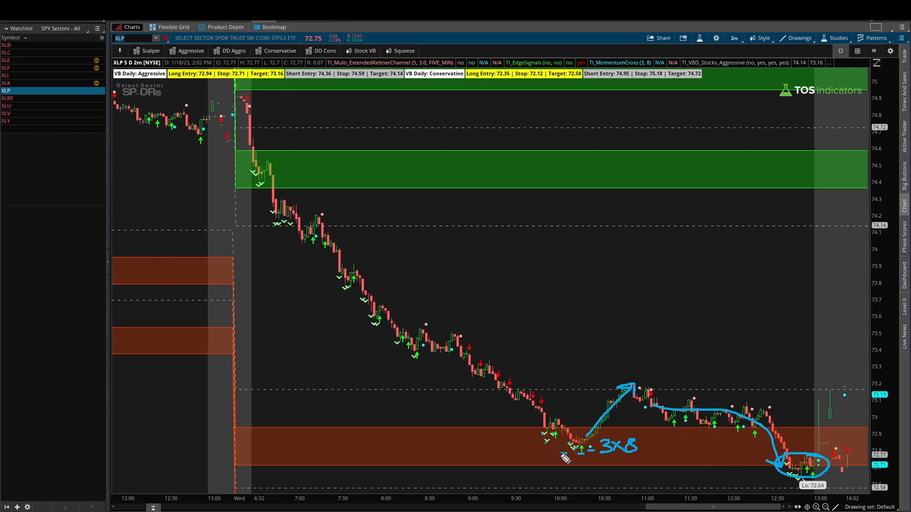
drag(523, 450, 627, 451)
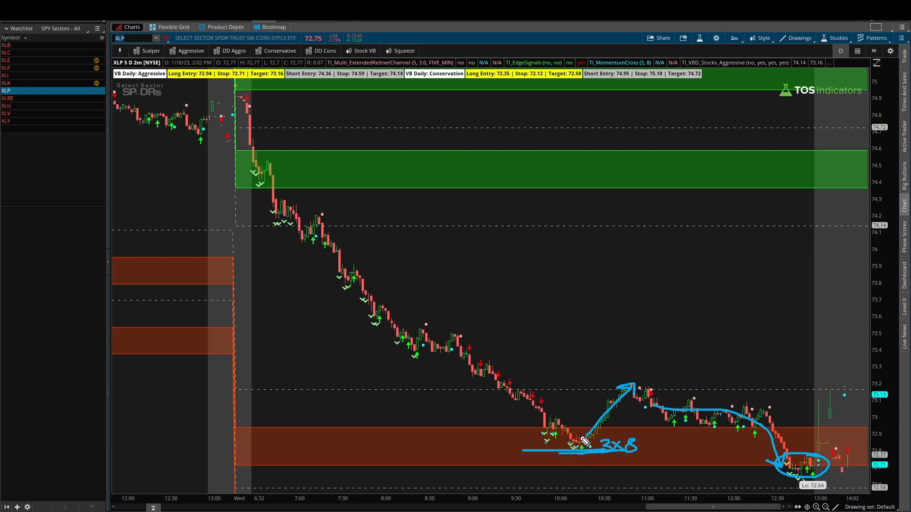
click(6, 106)
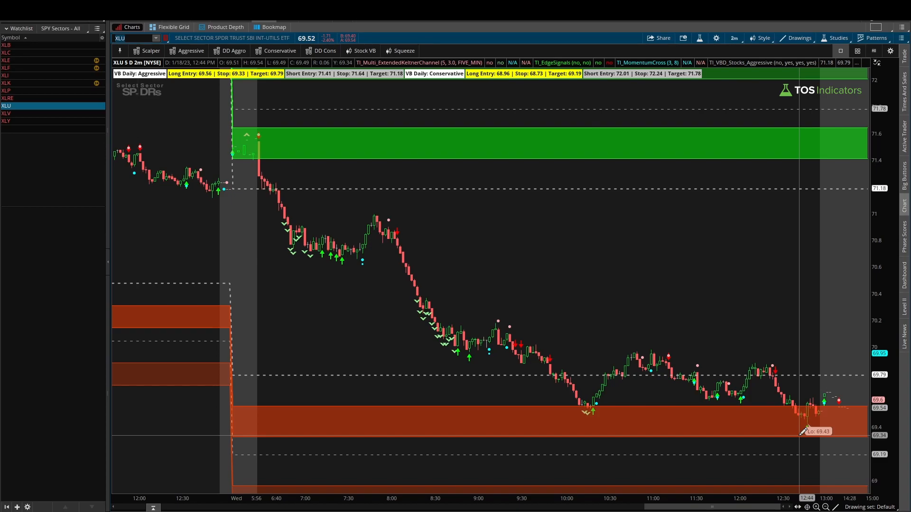
Write XLU across the middle of the XLU chart
click(133, 38)
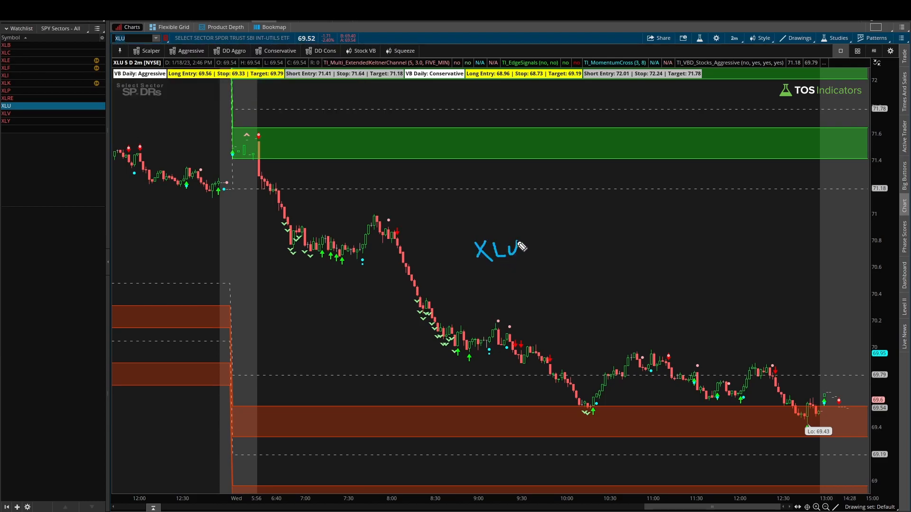
drag(537, 238, 590, 253)
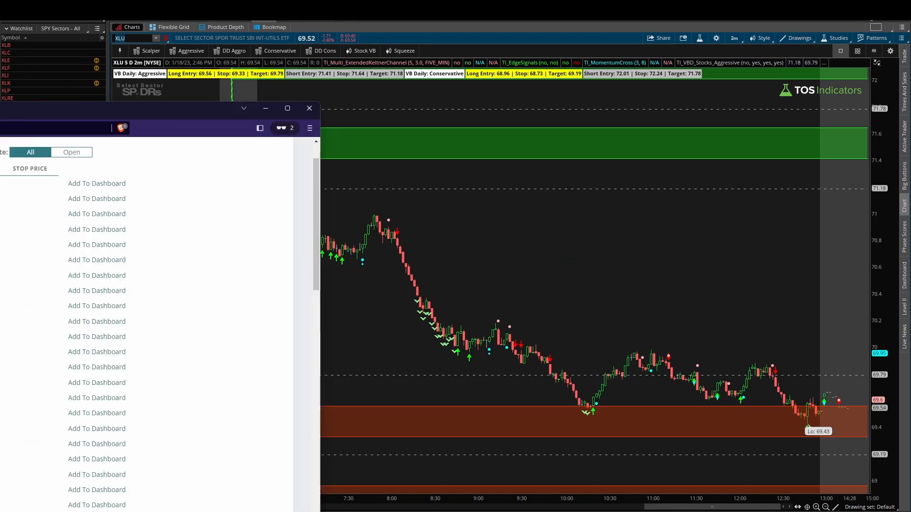
Bring up the Volatility Box scanner and scroll the Daily list past XLU to MO
click(287, 108)
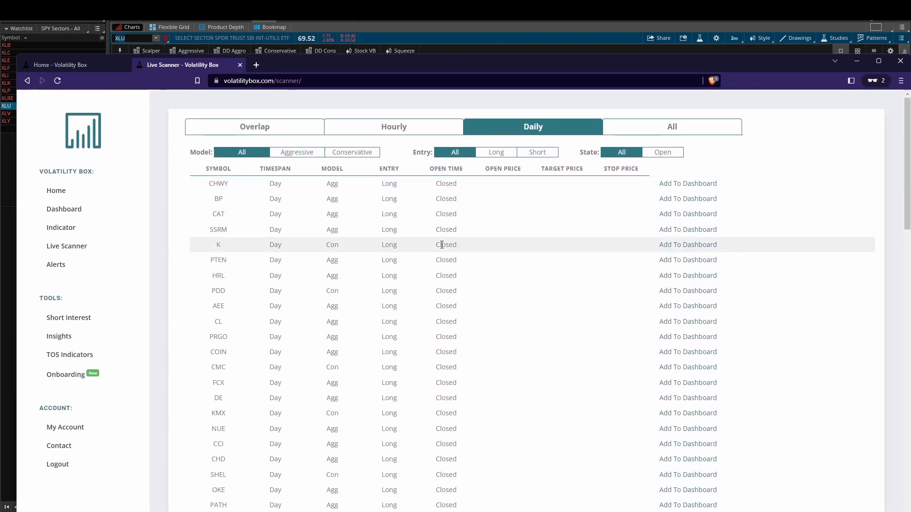
mouse_move(238, 300)
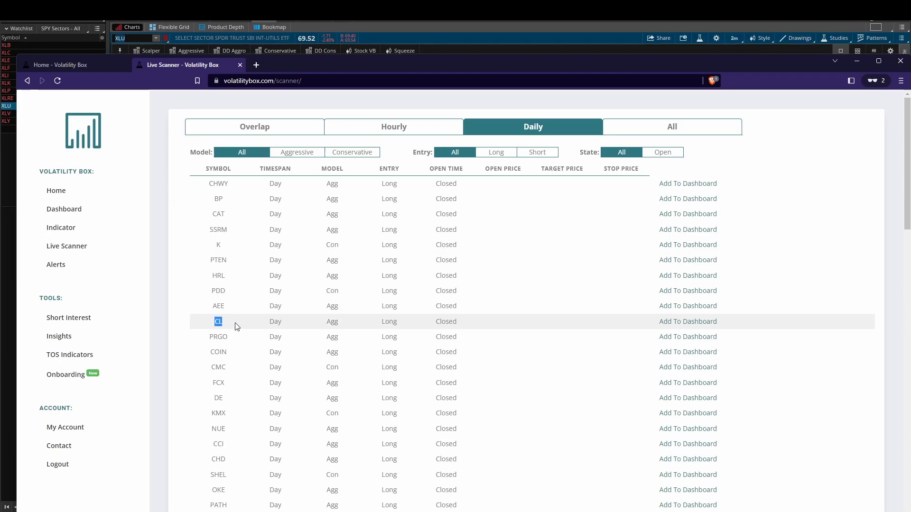
scroll(down, 3)
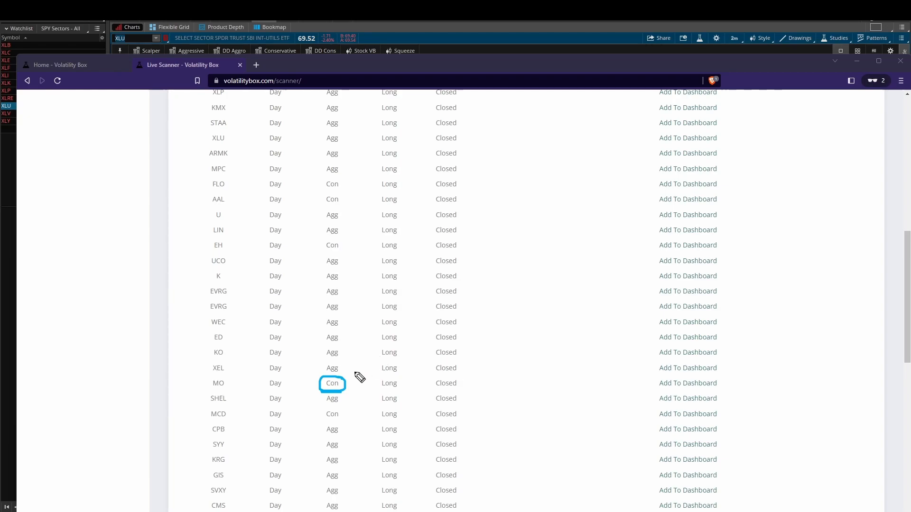
mouse_move(266, 389)
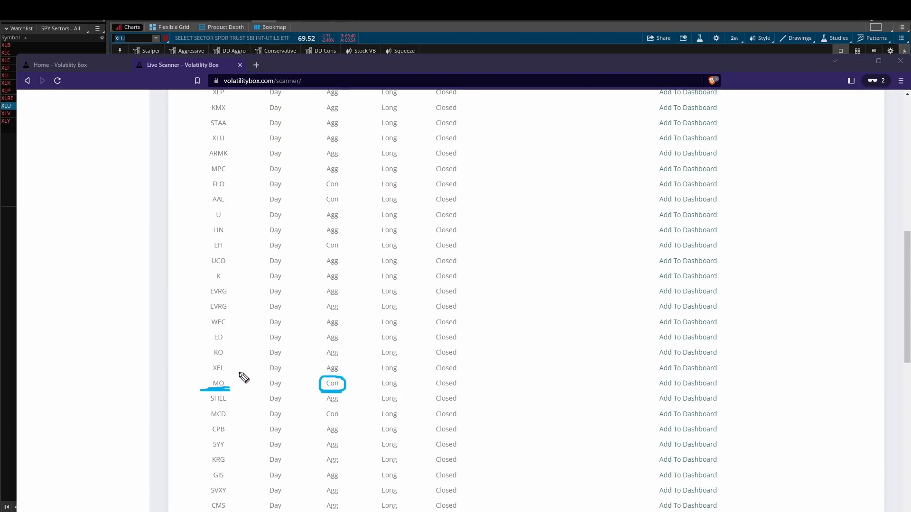
mouse_move(258, 300)
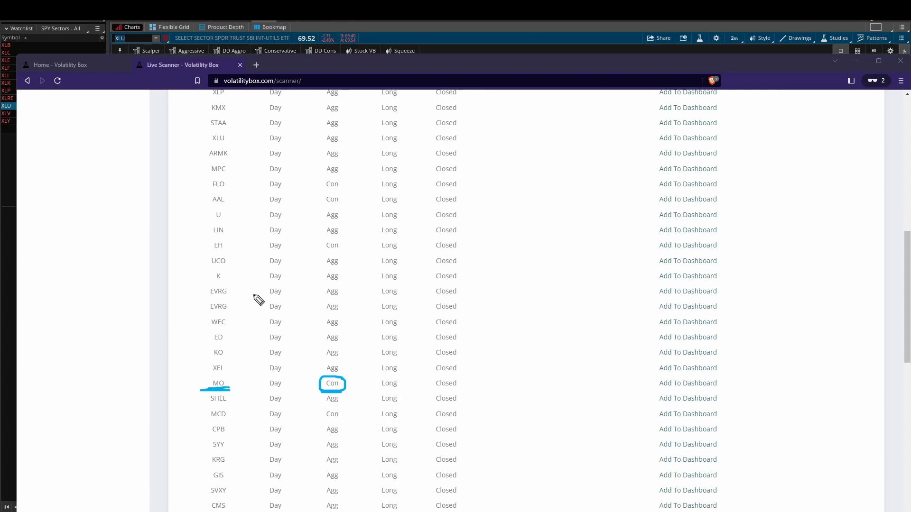
mouse_move(439, 110)
text(KO)
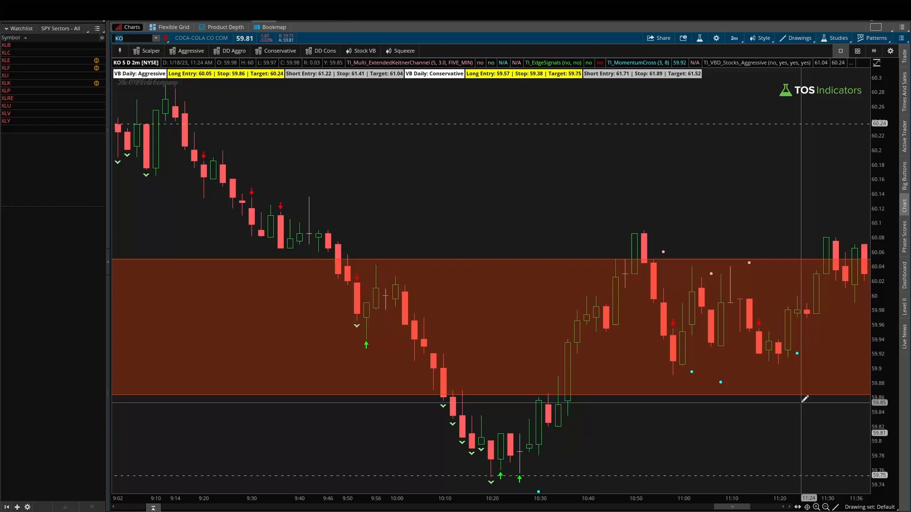
Load KO and draw arrows to its low and from the 10:30 low to the 10:50 high
click(134, 38)
text(XLP)
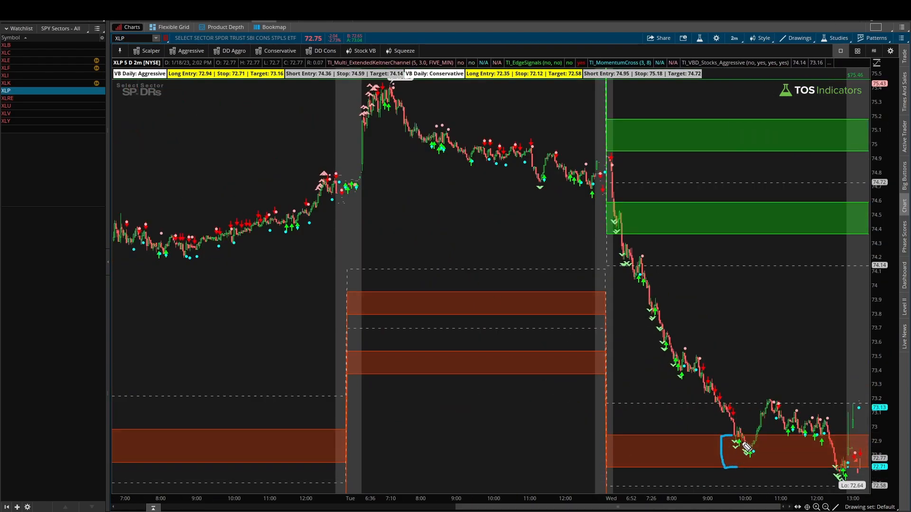
mouse_move(749, 444)
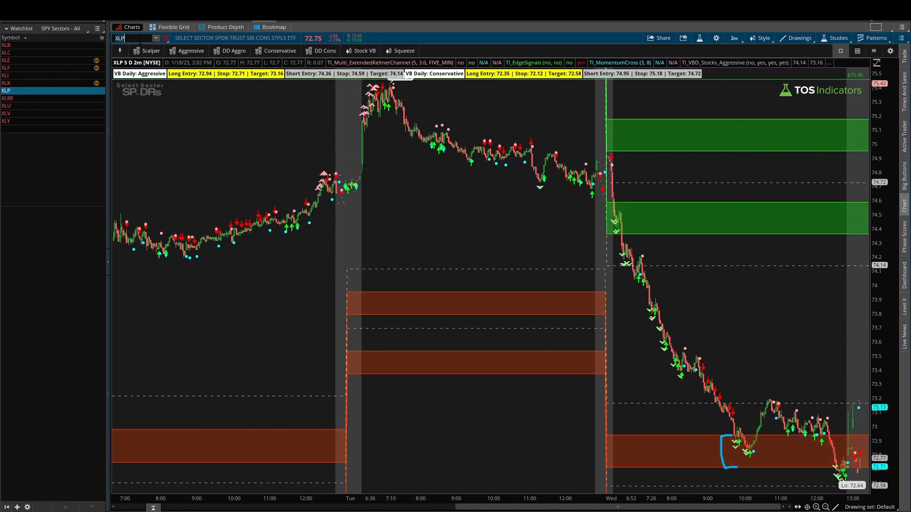
text(KO)
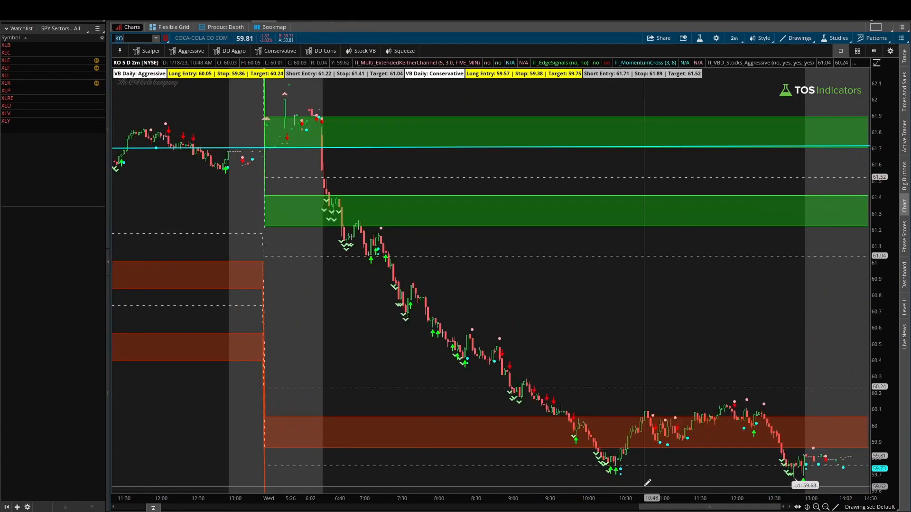
mouse_move(580, 430)
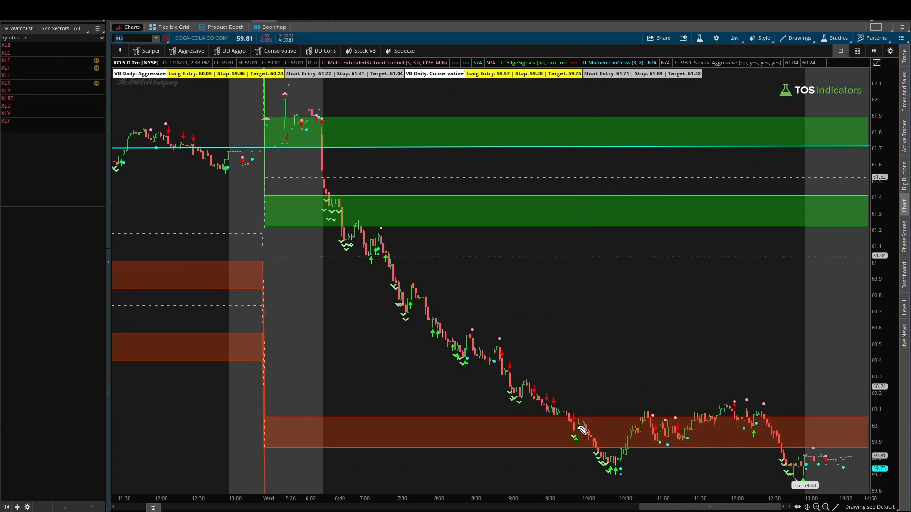
drag(584, 430, 611, 471)
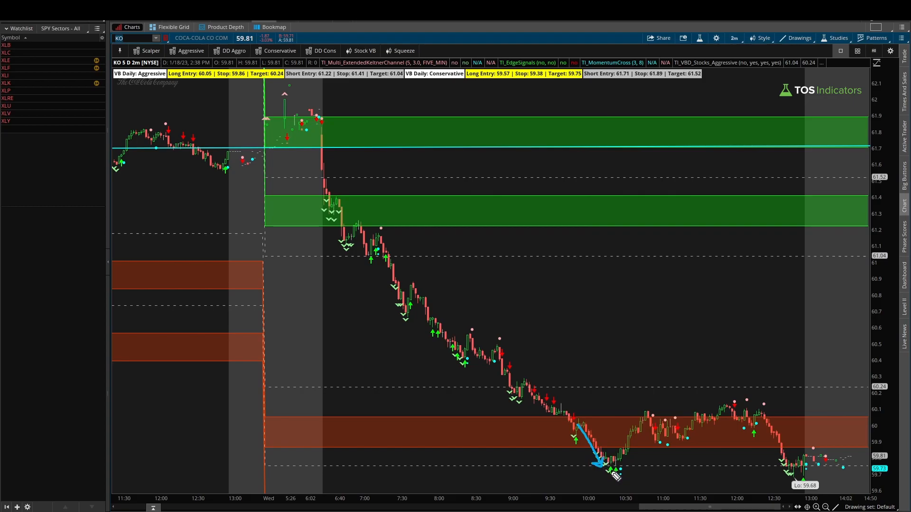
mouse_move(613, 471)
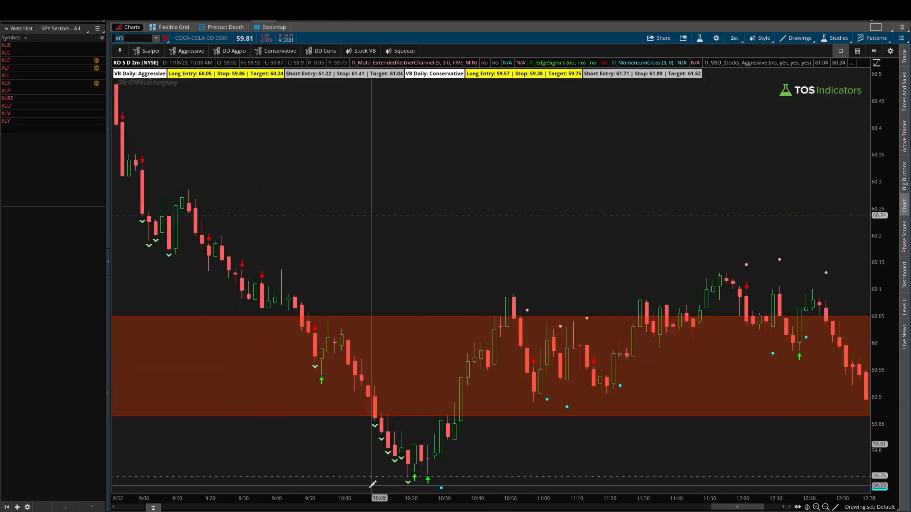
mouse_move(360, 437)
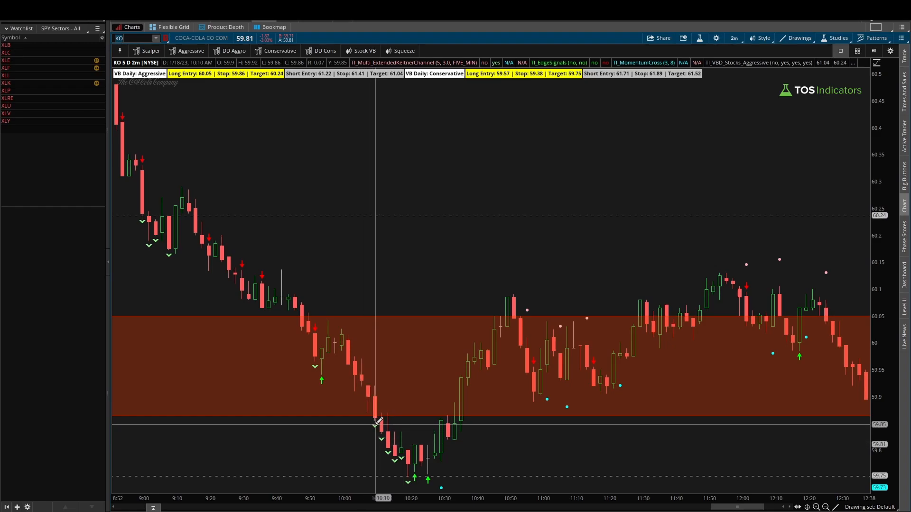
mouse_move(398, 468)
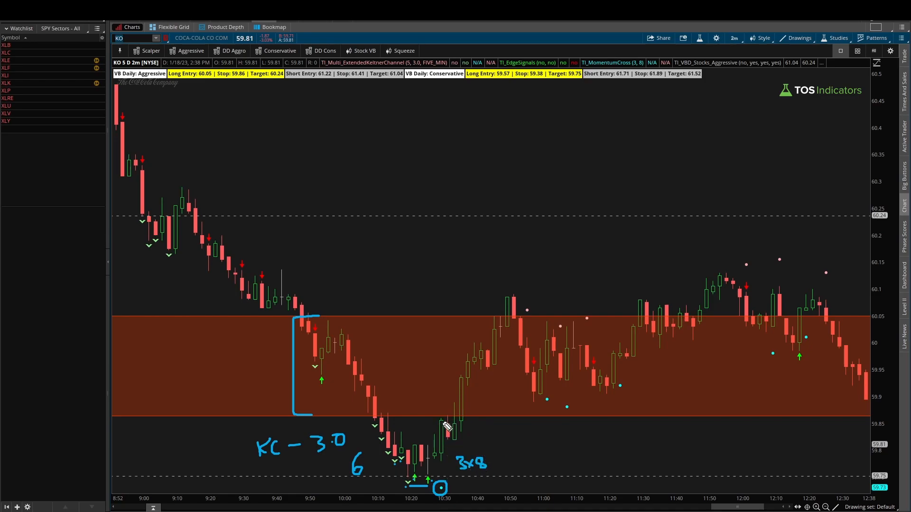
drag(445, 432, 513, 313)
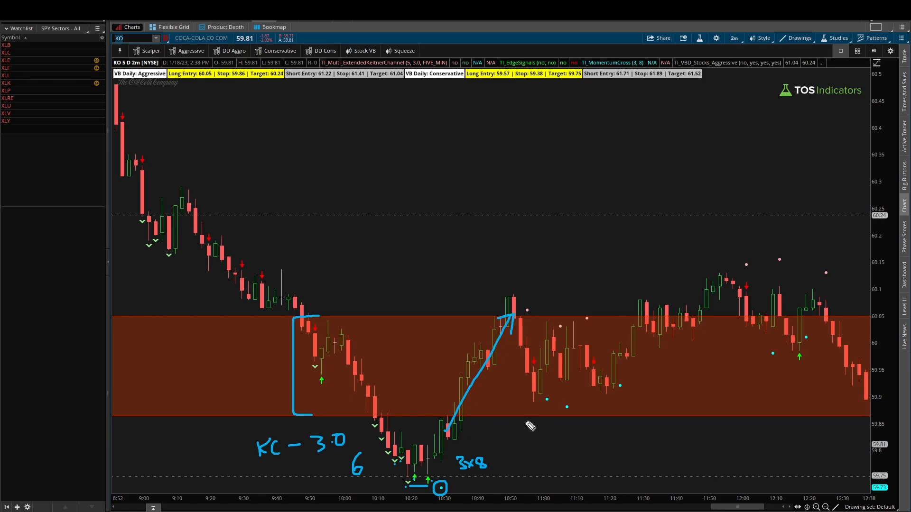
mouse_move(509, 417)
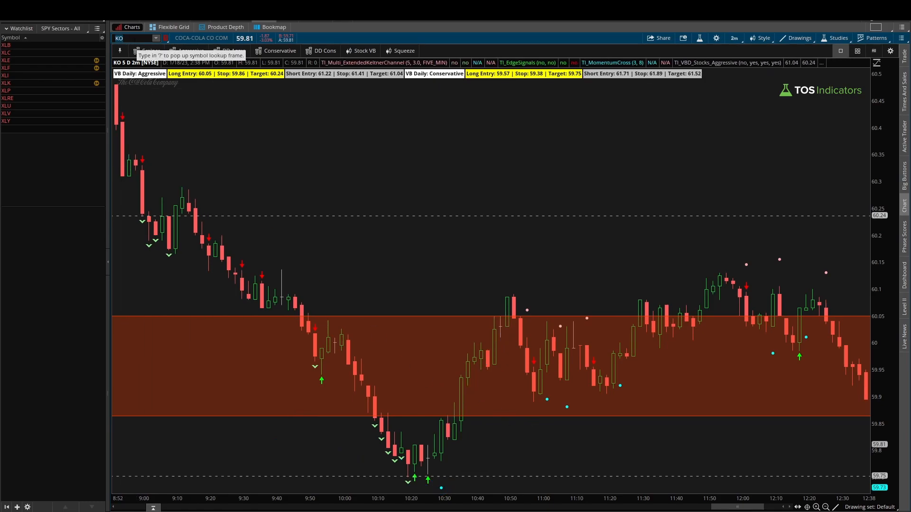
Load Altria (MO), redraw an arrow along its slide to the low, and write MO
text(MO)
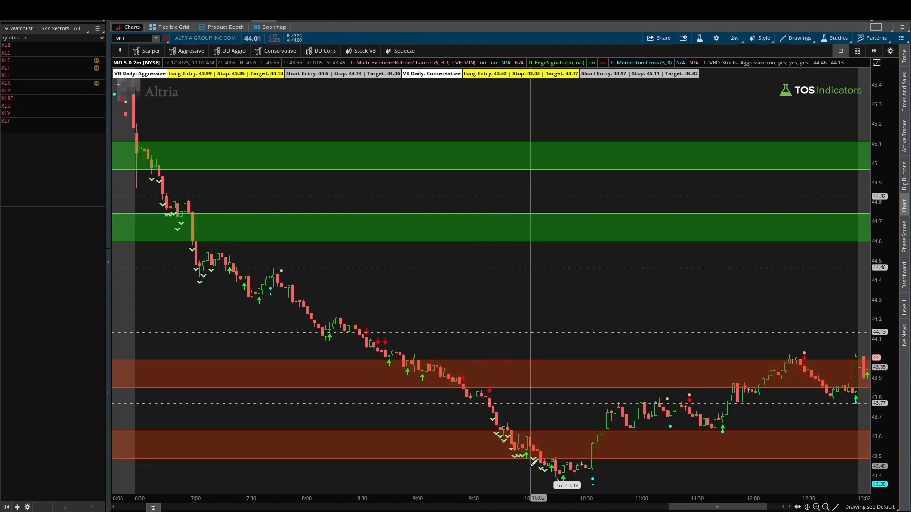
drag(484, 403, 535, 470)
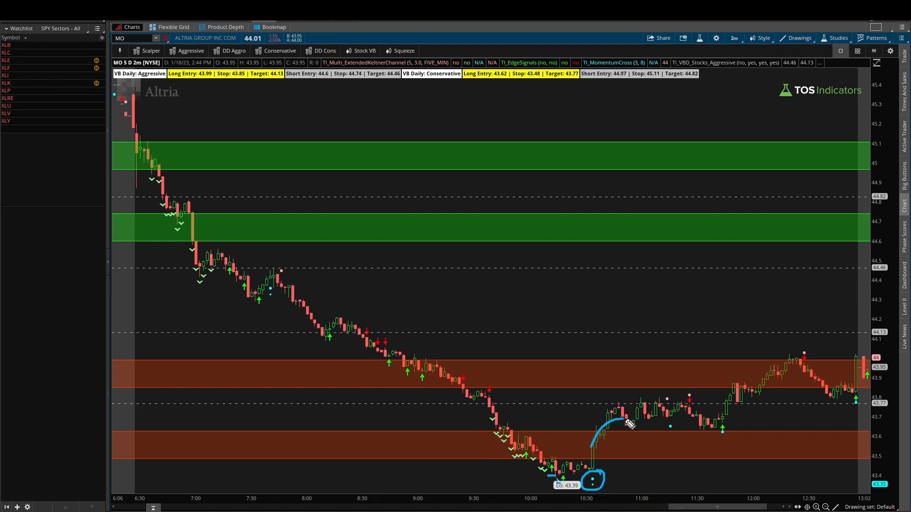
drag(616, 419, 756, 366)
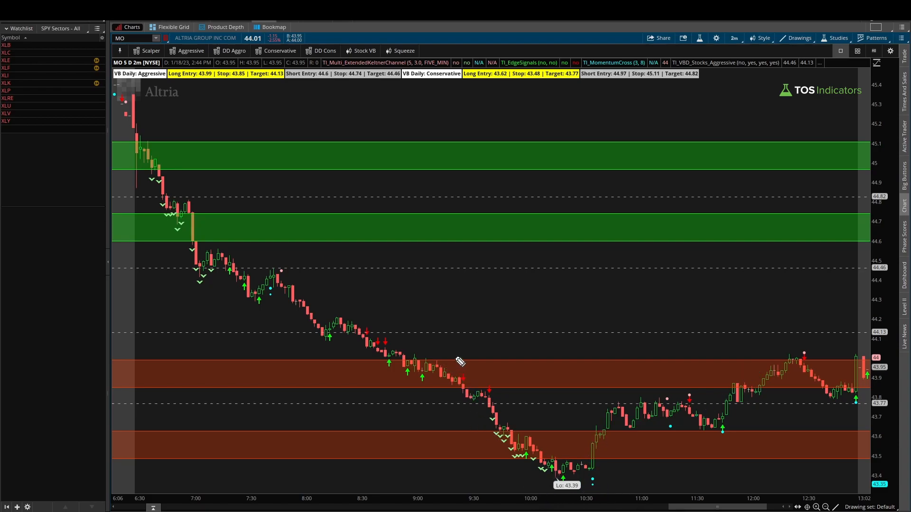
drag(352, 324, 541, 471)
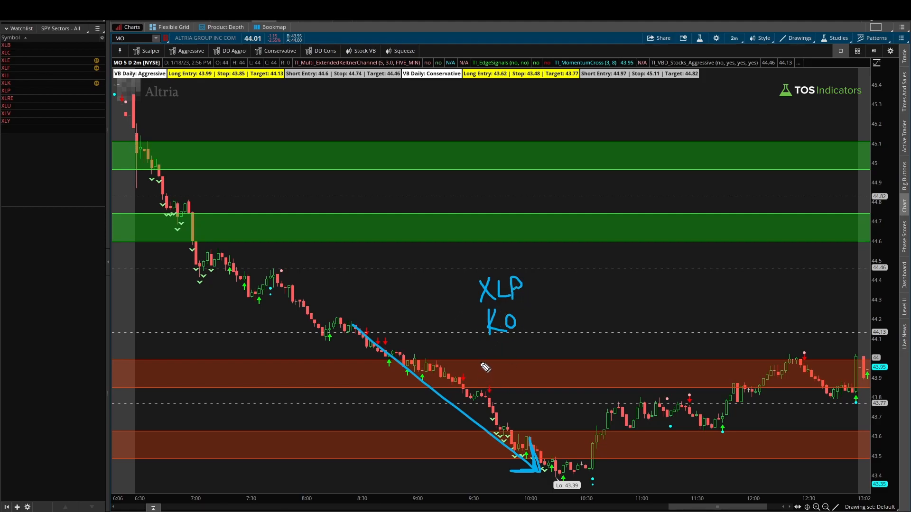
text(MO)
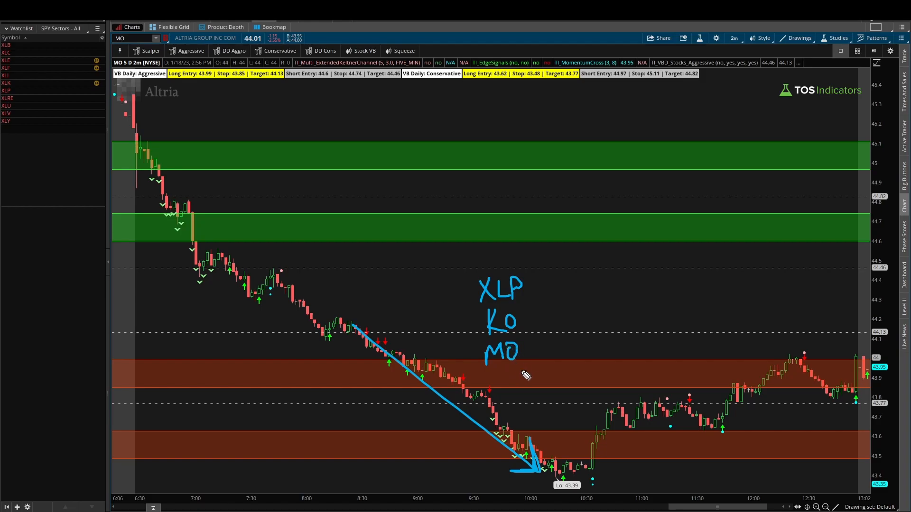
mouse_move(590, 497)
text(CL)
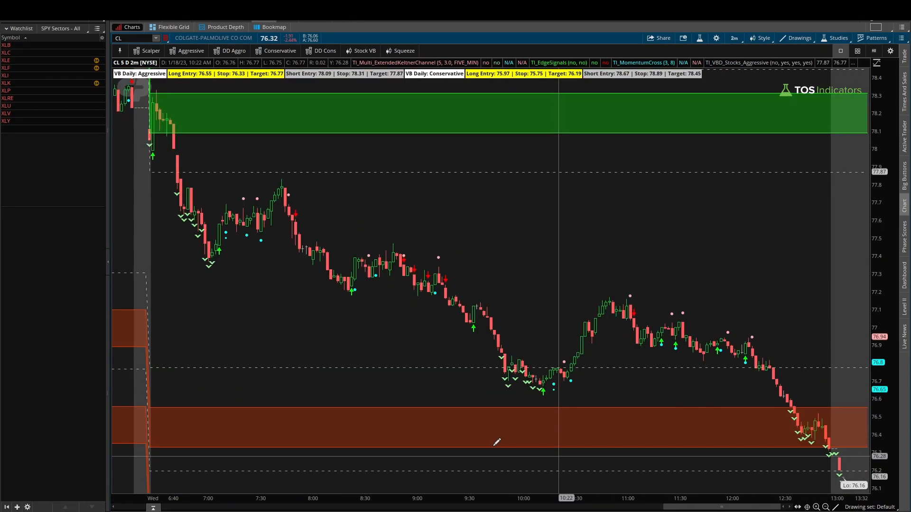
mouse_move(502, 378)
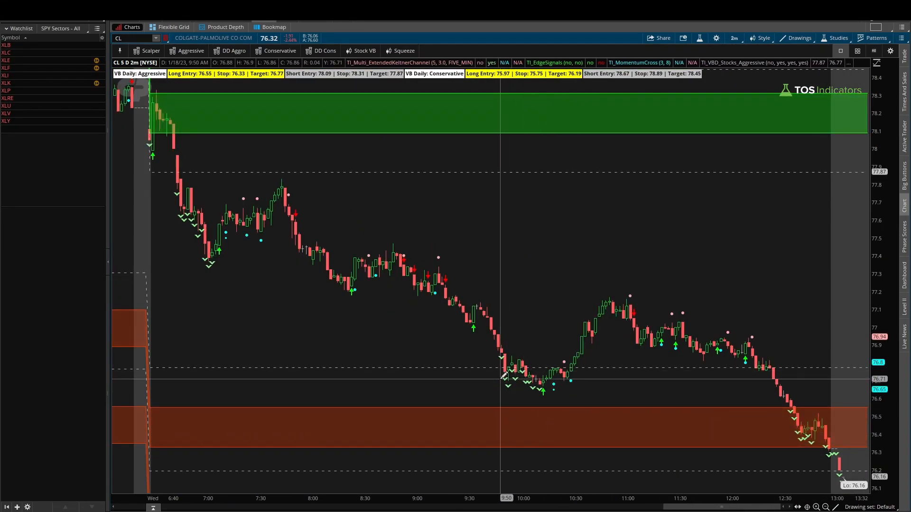
mouse_move(525, 372)
text(X)
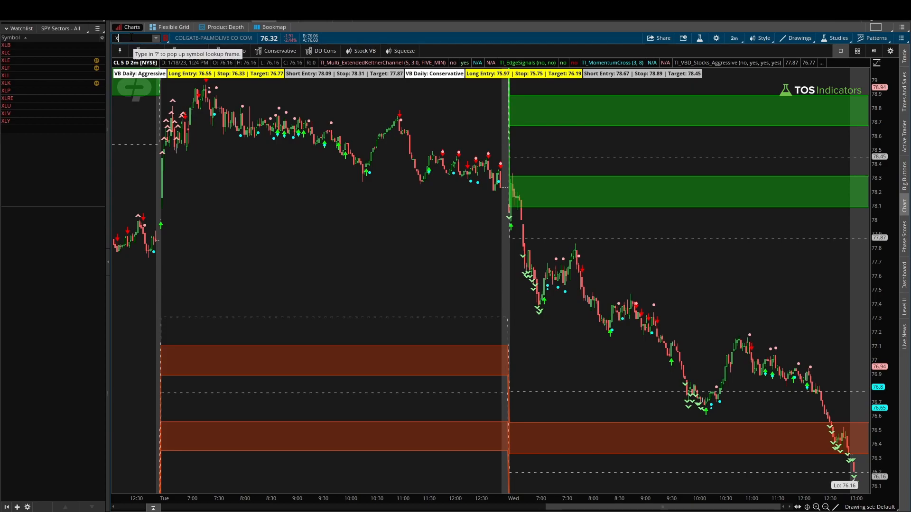
Mark Colgate-Palmolive's Wednesday-morning dip toward the lower zone, then load XLU
click(6, 91)
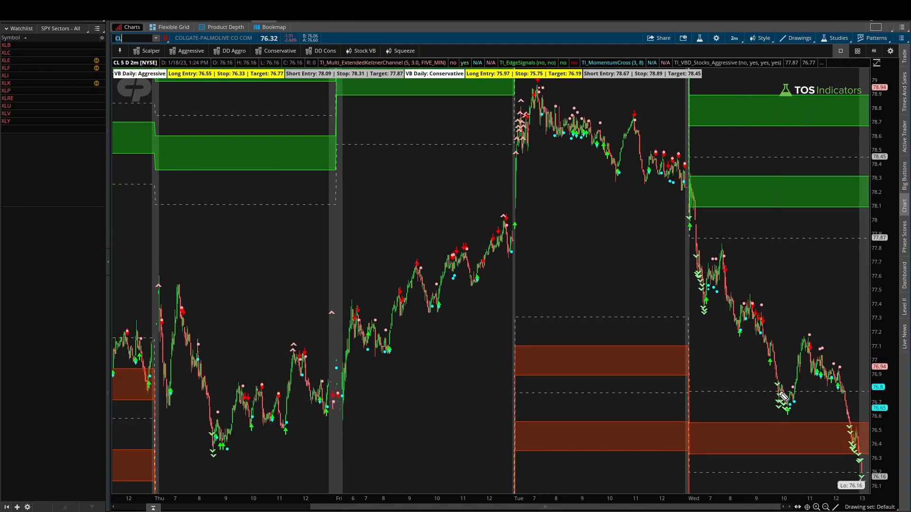
drag(781, 398, 787, 427)
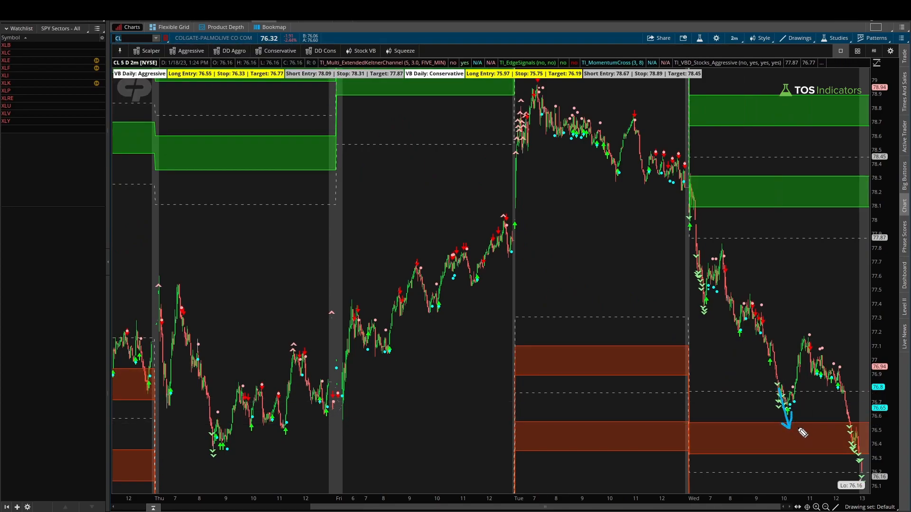
mouse_move(748, 251)
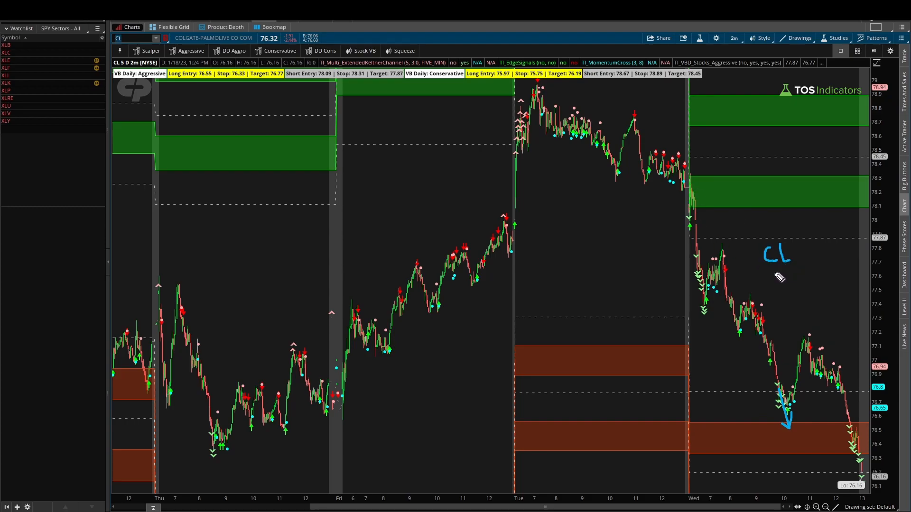
drag(761, 273, 819, 278)
text(X)
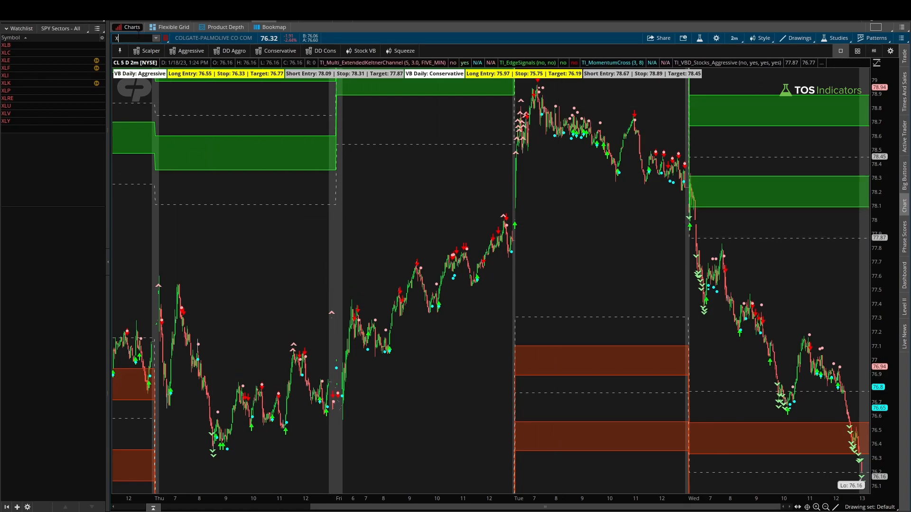
click(9, 106)
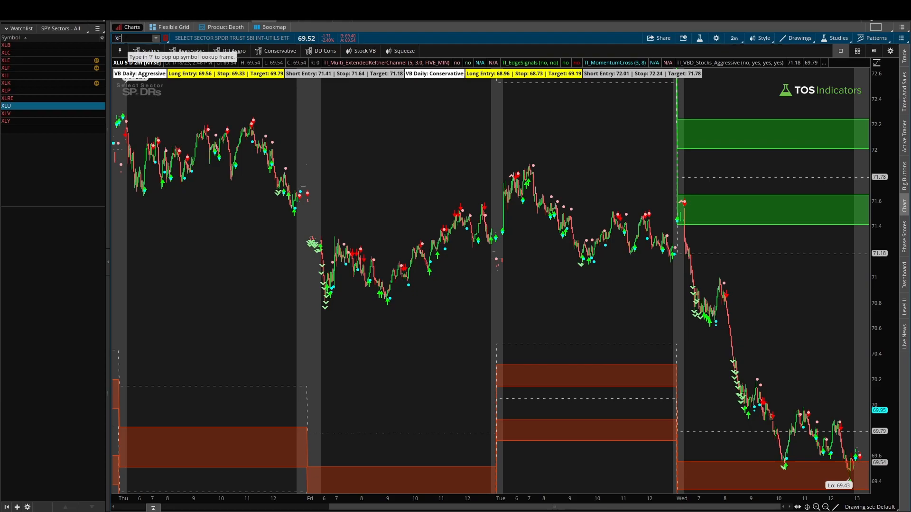
Load XEL, arrow its drop into the zone, circle the reversal candle, and arrow the rebound
text(XEL)
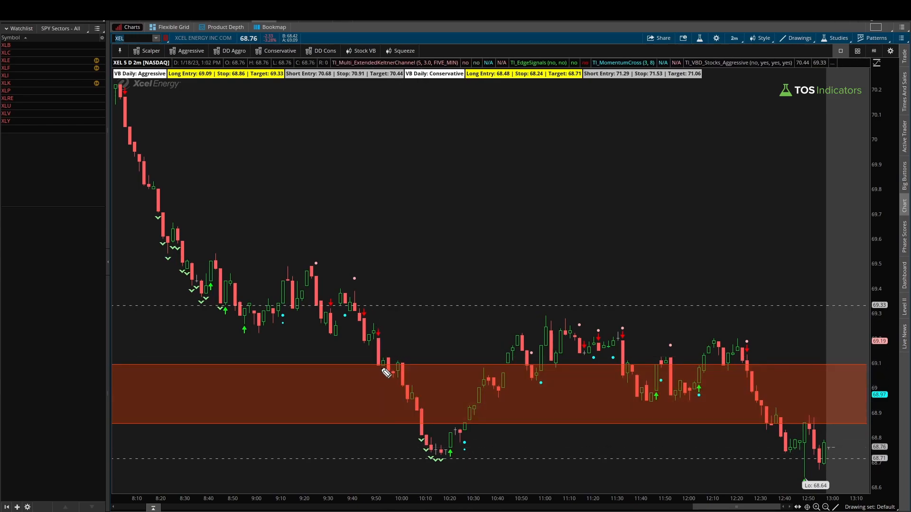
drag(368, 337, 404, 378)
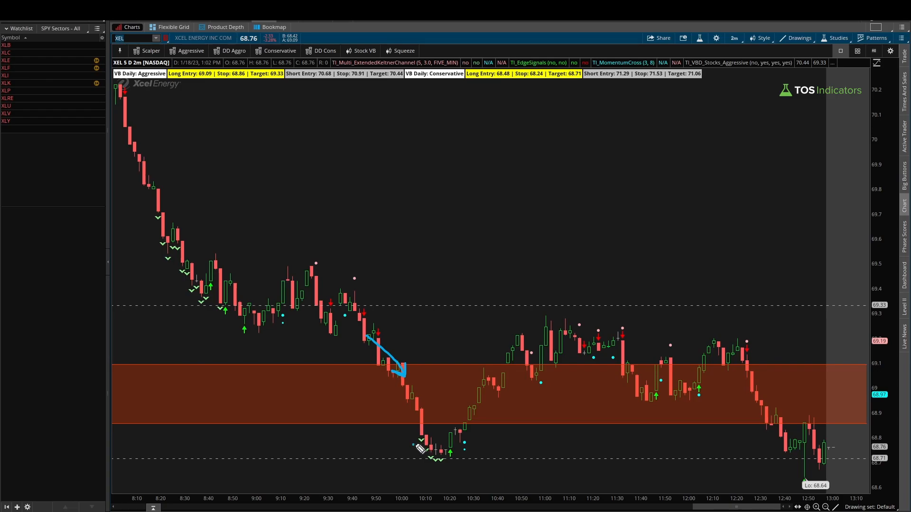
mouse_move(420, 477)
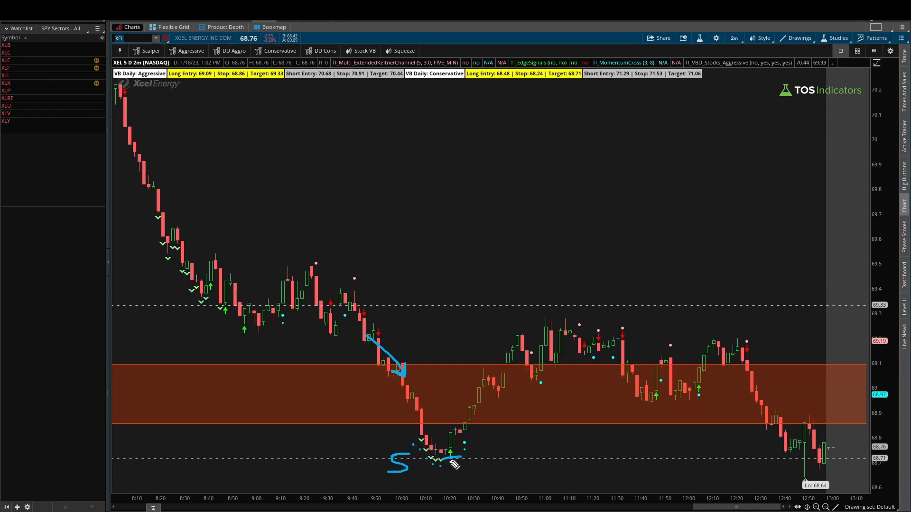
drag(450, 459, 468, 433)
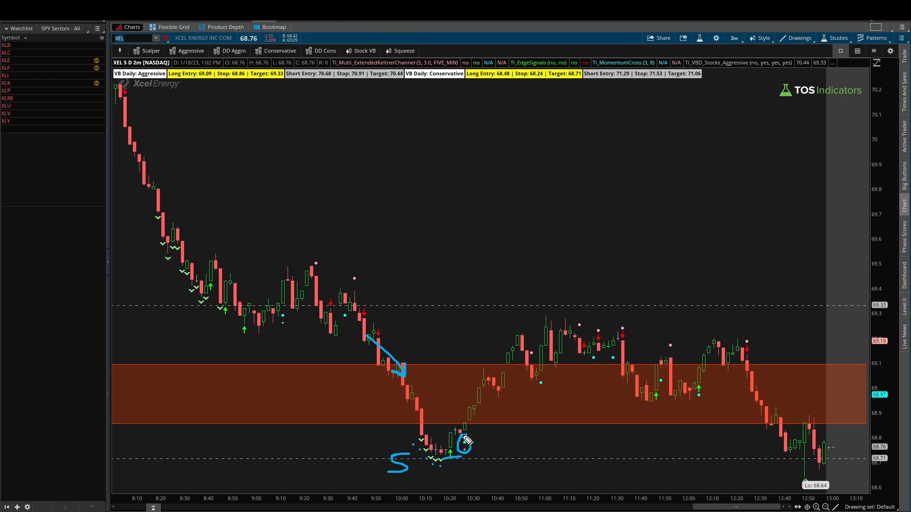
drag(465, 421, 549, 336)
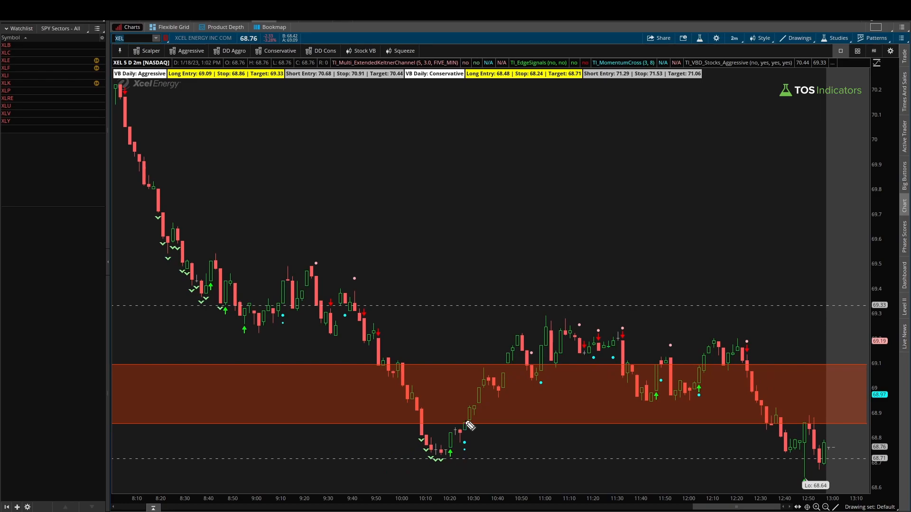
drag(468, 422, 546, 334)
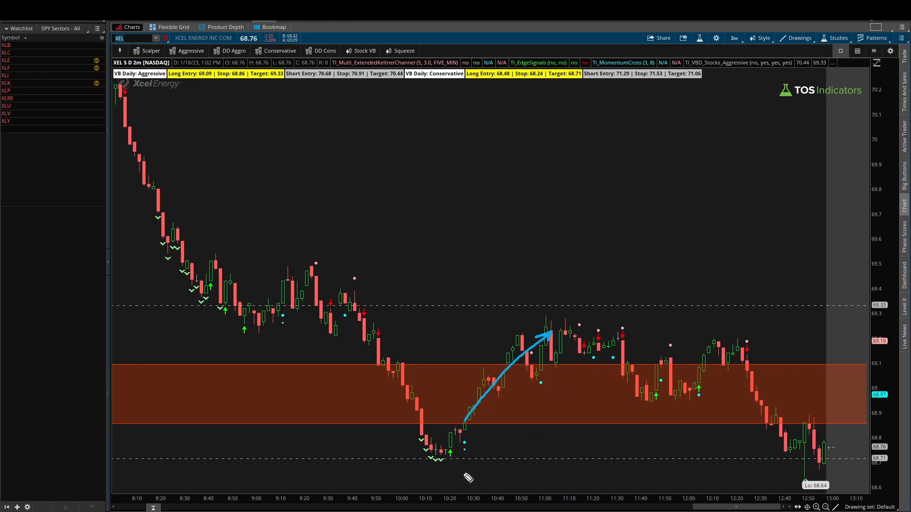
mouse_move(244, 213)
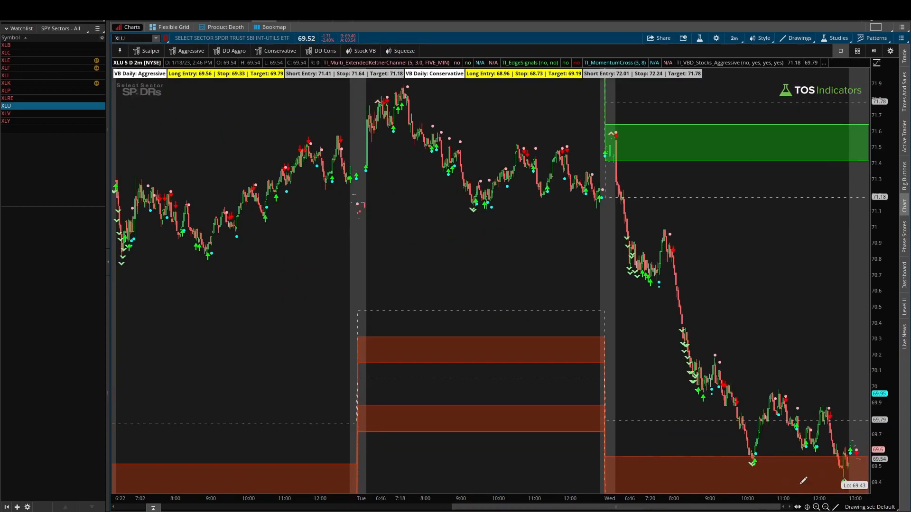
Enter XLP, then bring up the Volatility Box Daily scanner and scroll its signal list
text(XLP)
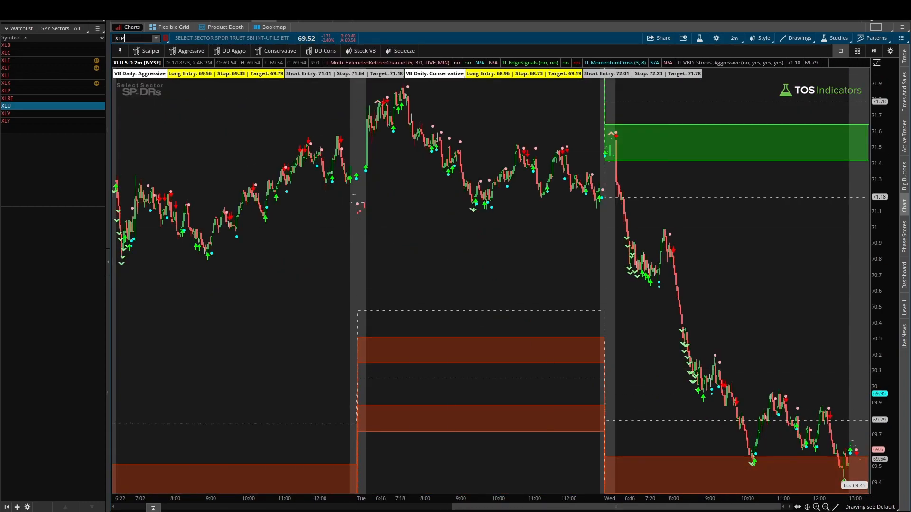
click(6, 90)
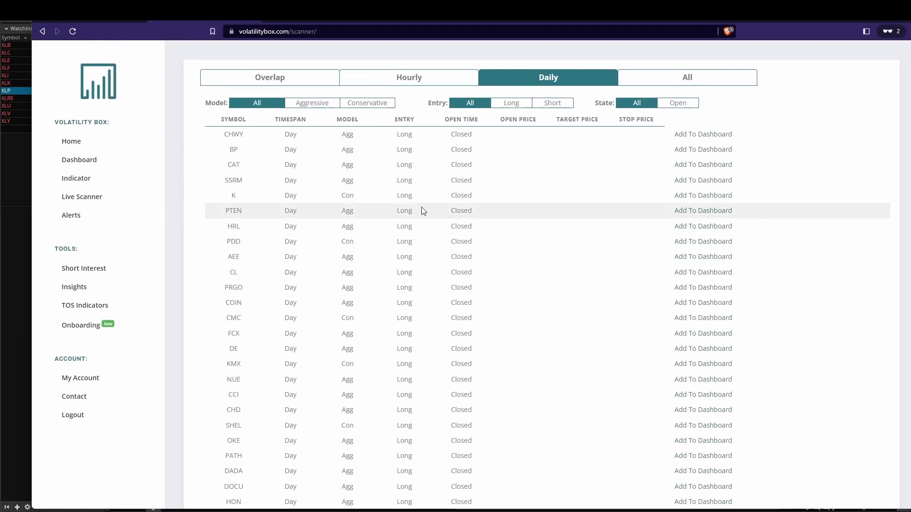
scroll(down, 3)
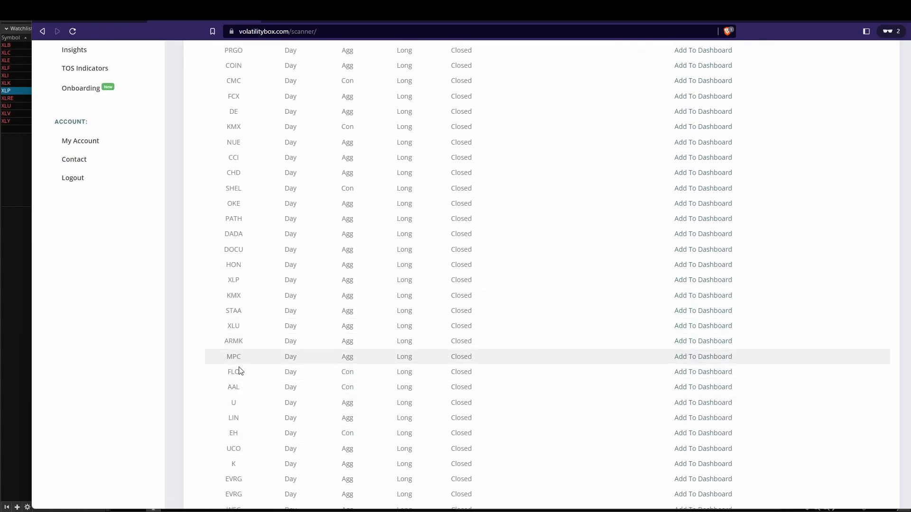
scroll(down, 3)
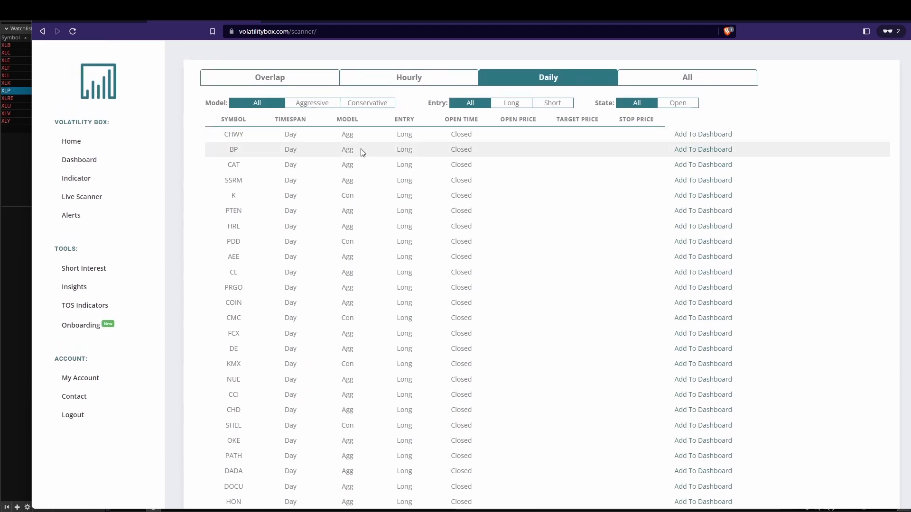
scroll(down, 3)
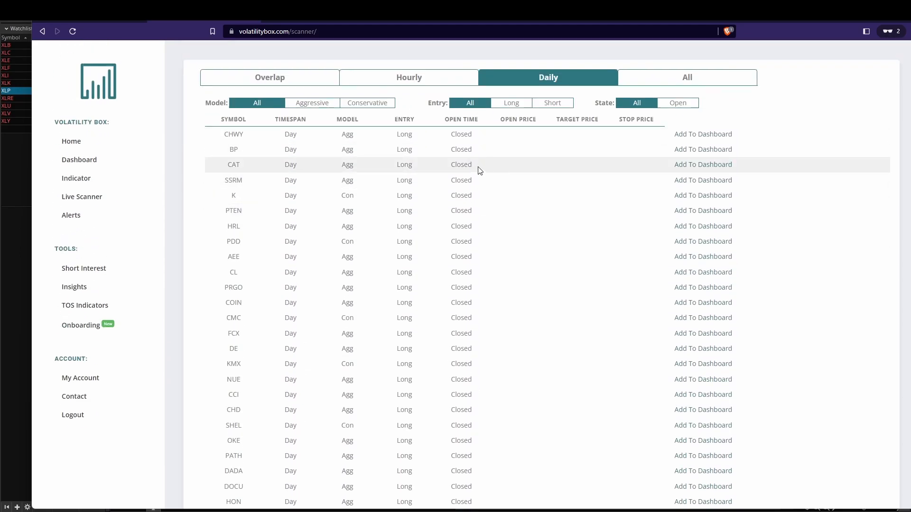
Switch the scanner to Hourly signals and scroll through closed long and short entries
click(408, 77)
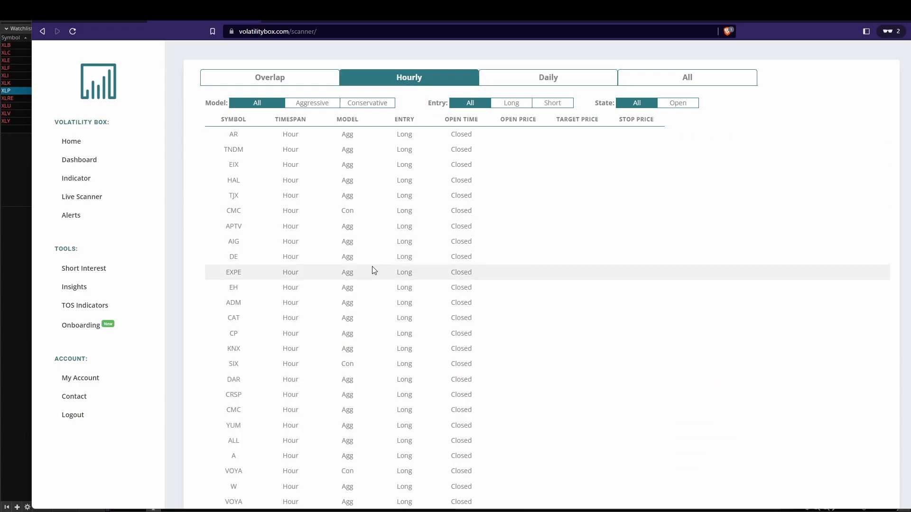
scroll(down, 3)
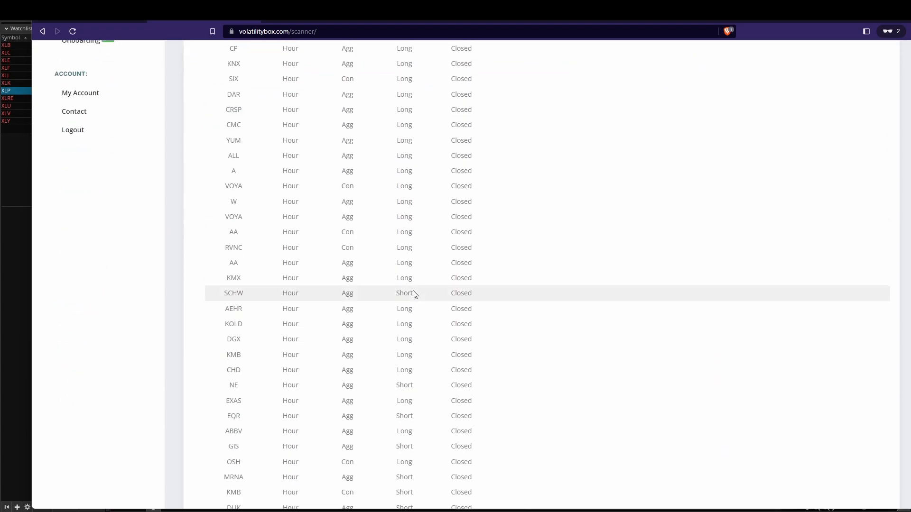
scroll(down, 3)
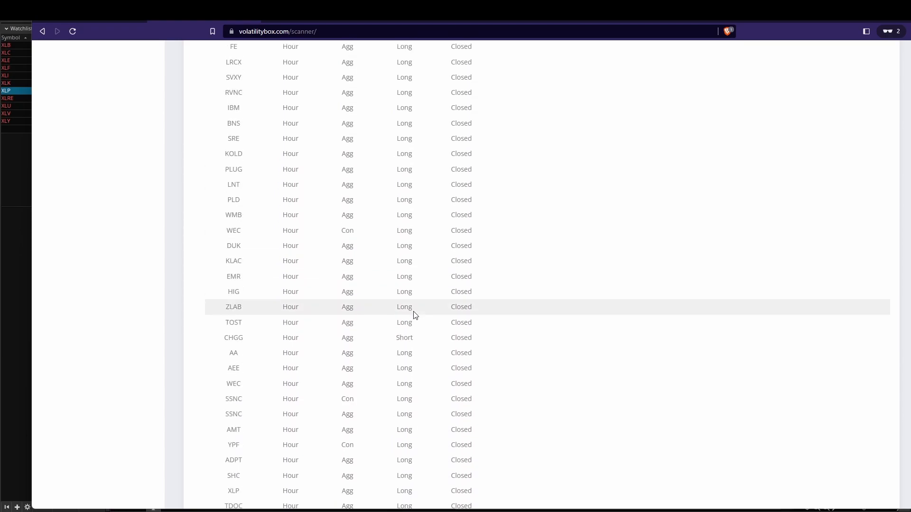